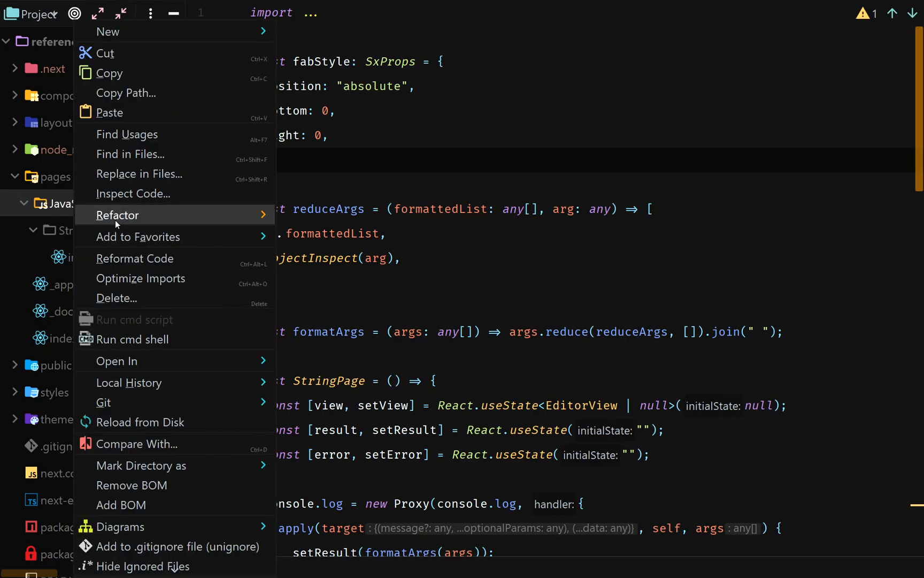
{"action": "mouse_move", "coordinate": [136, 123]}
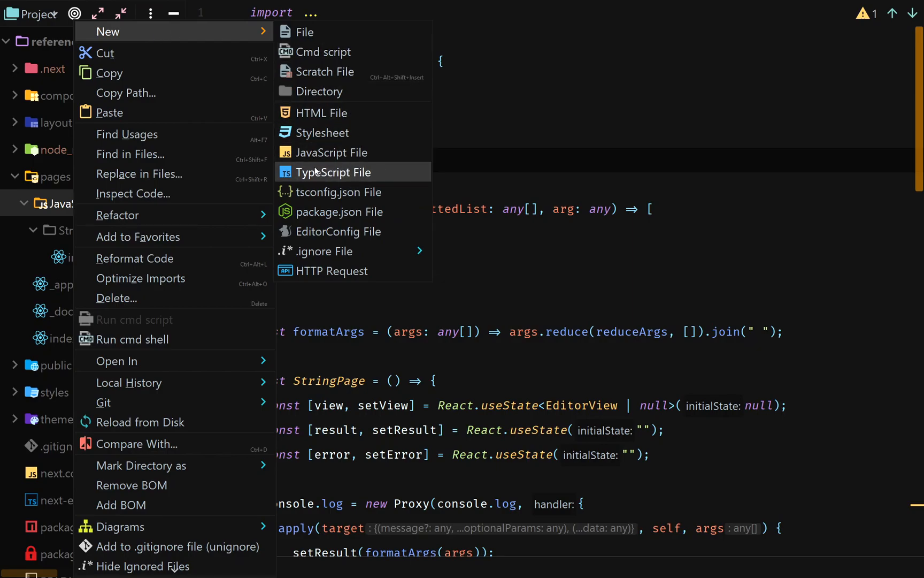
Step: Create a new TypeScript JSX file named [...path].tsx inside pages/JavaScript
{"action": "left_click", "coordinate": [334, 171]}
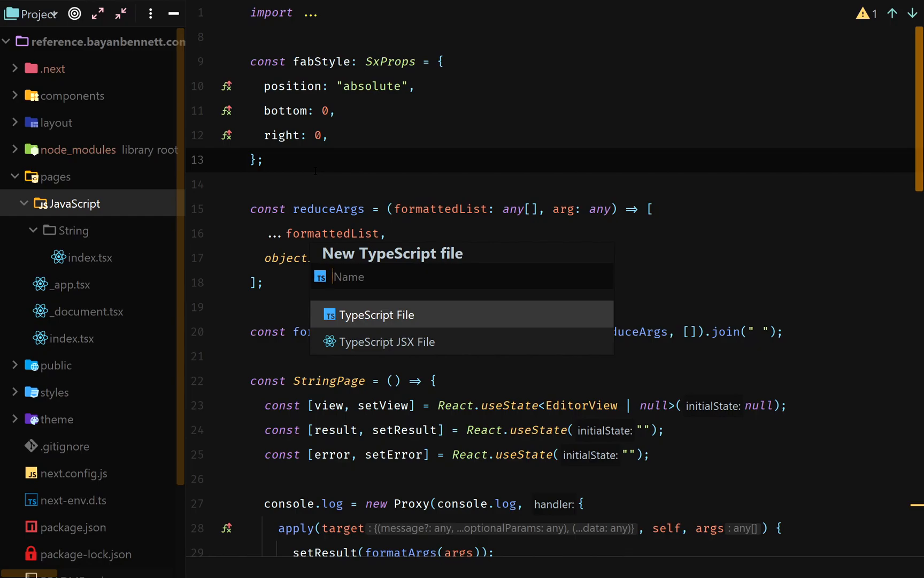
{"action": "type", "text": "[...path"}
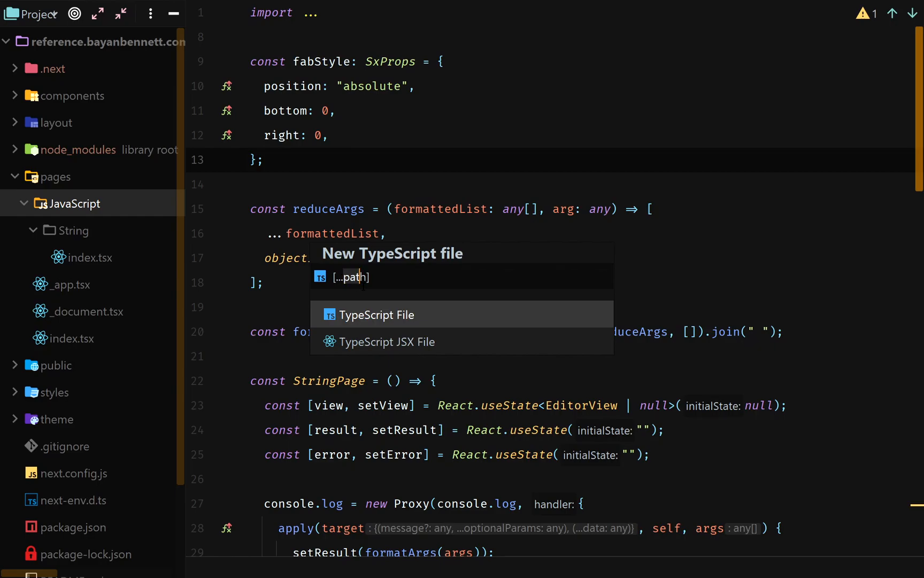
{"action": "mouse_move", "coordinate": [387, 342]}
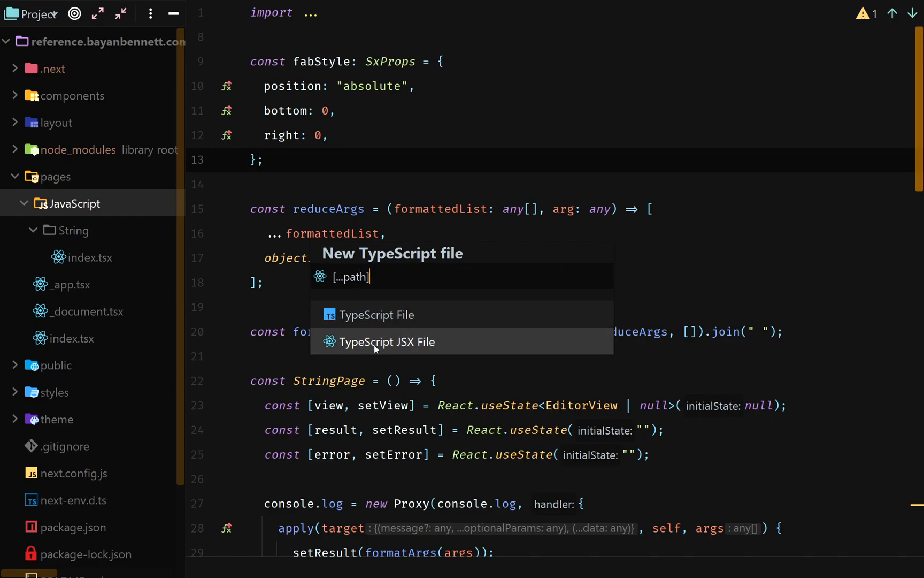
{"action": "left_click", "coordinate": [386, 342]}
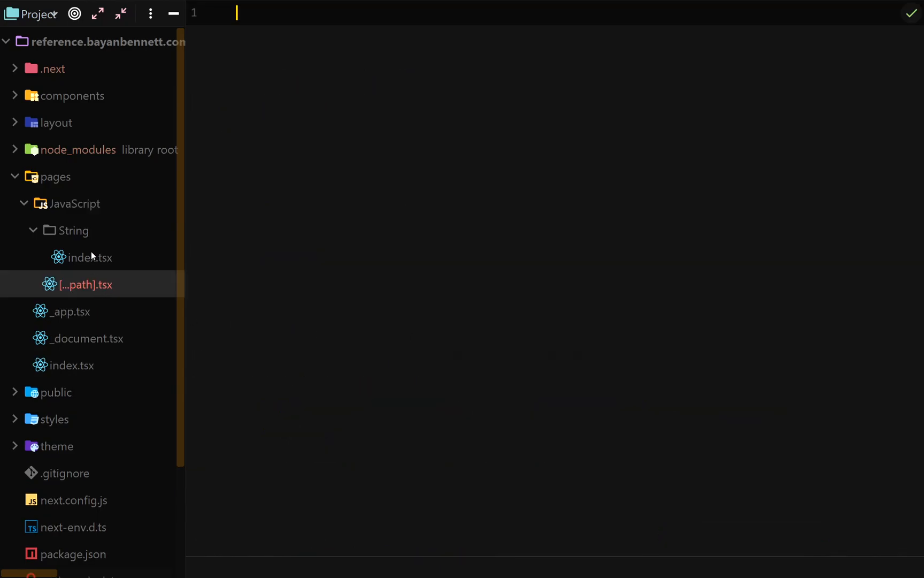
Step: Look at String/index.tsx, then delete the String directory and confirm
{"action": "left_click", "coordinate": [90, 257]}
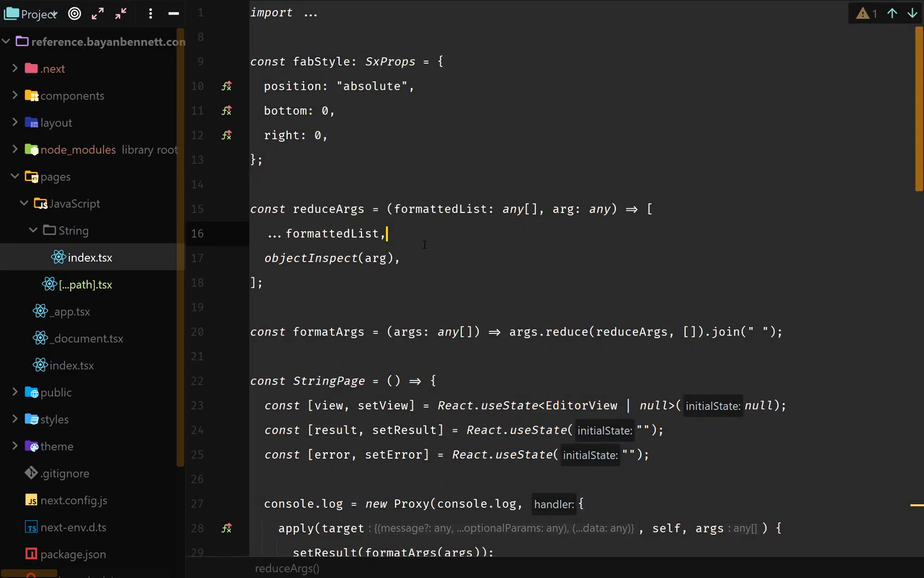
{"action": "left_click", "coordinate": [85, 285]}
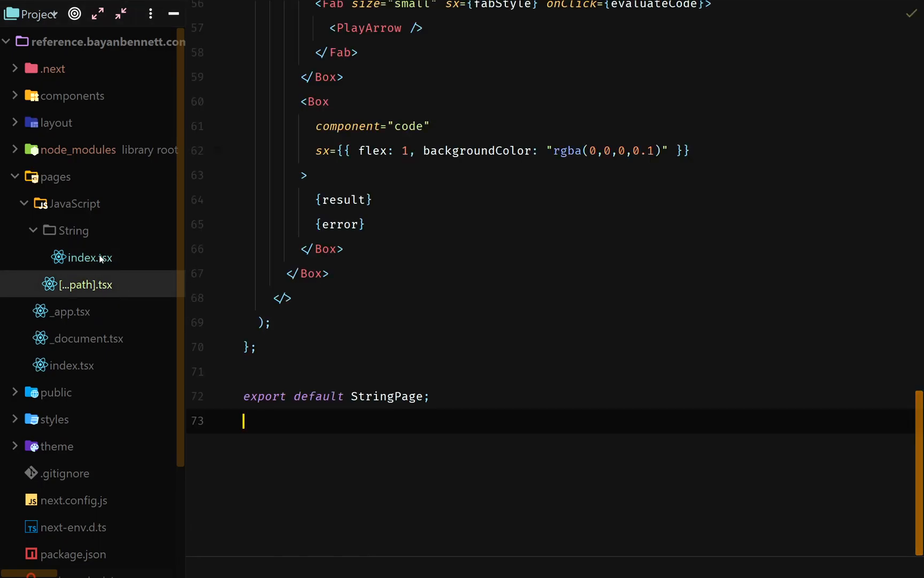
{"action": "left_click", "coordinate": [90, 257]}
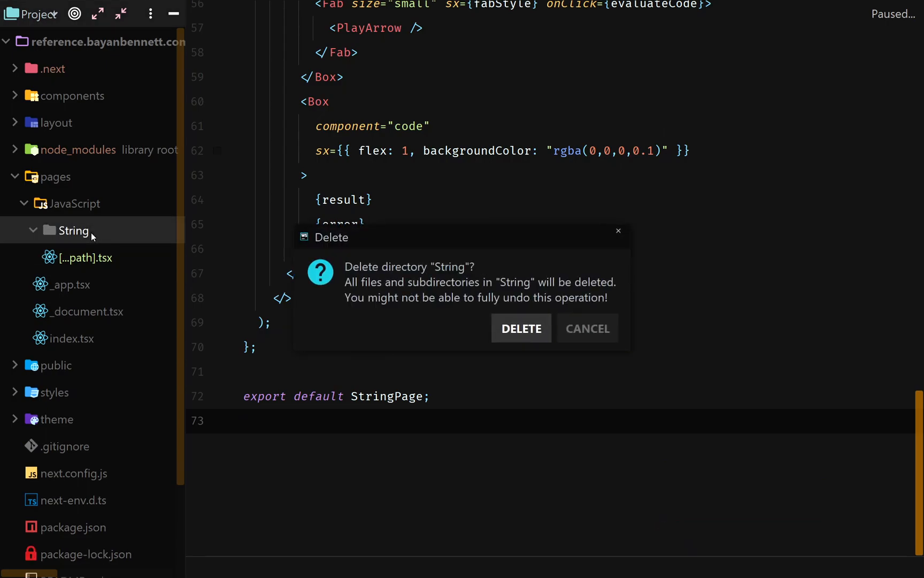
{"action": "left_click", "coordinate": [520, 327]}
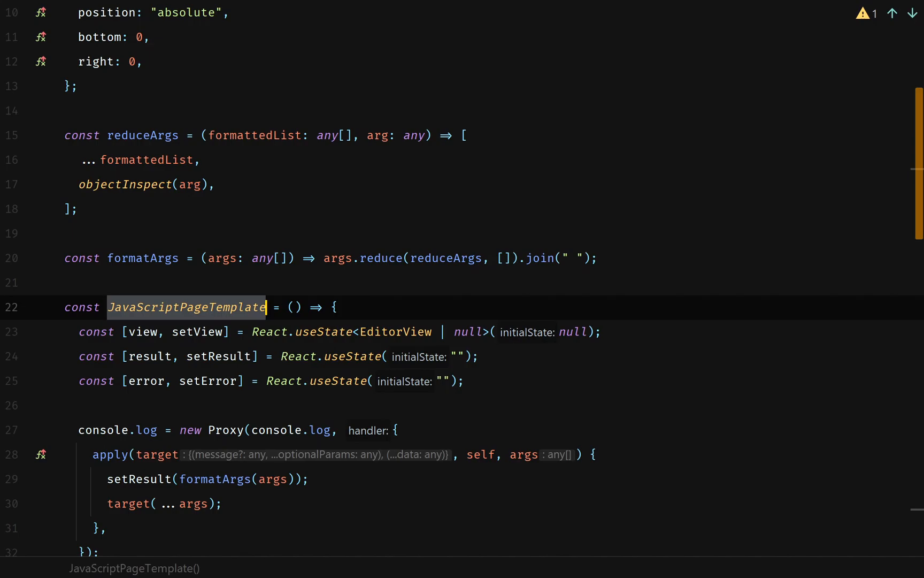
Step: Rename StringPage to JavaScriptPageTemplate and annotate it as FunctionComponent<{}>
{"action": "type", "text": ": FunctionComponent<{}>"}
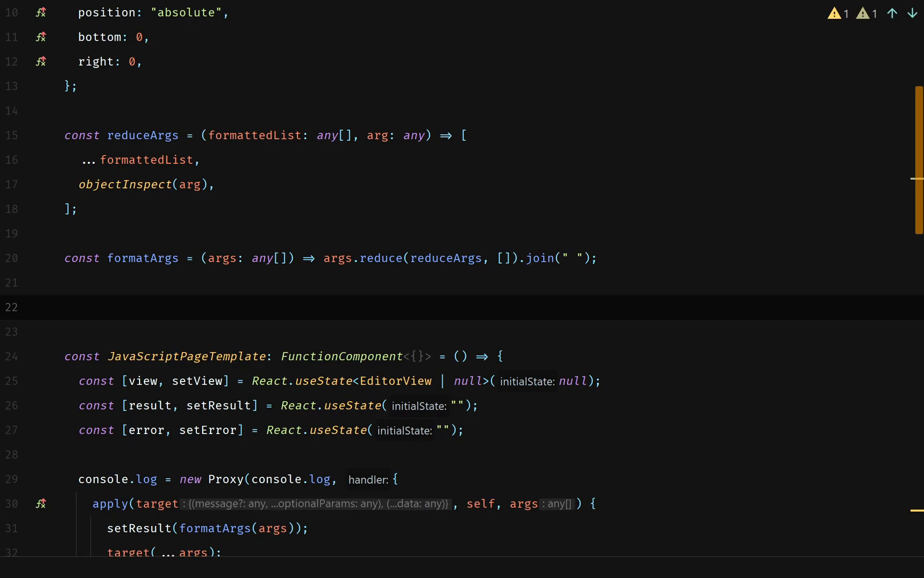
Step: Write empty exported async getStaticPaths and getStaticProps stubs above the component
{"action": "type", "text": "export _getStaticPaths = async () => {}"}
{"action": "type", "text": "export const getStaticProps = async () => {};"}
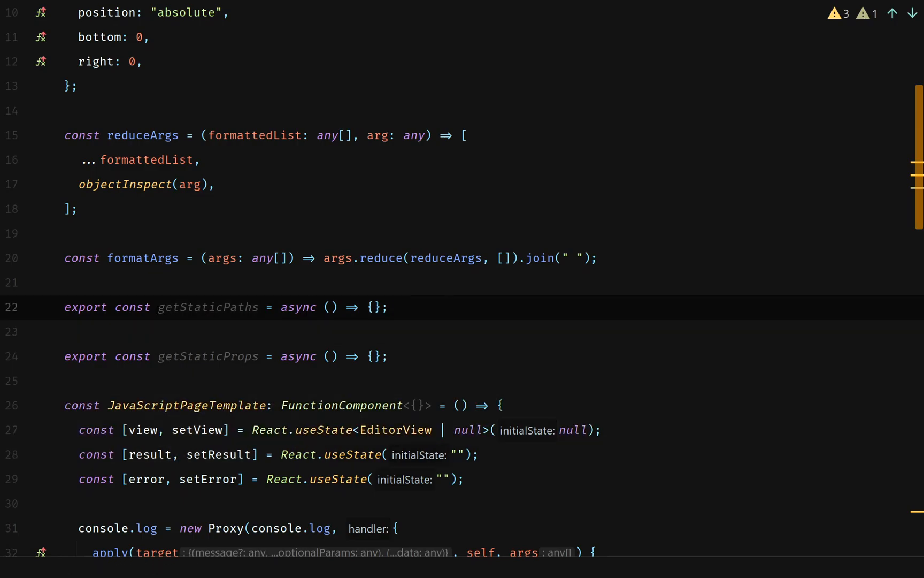
{"action": "double_click", "coordinate": [208, 307]}
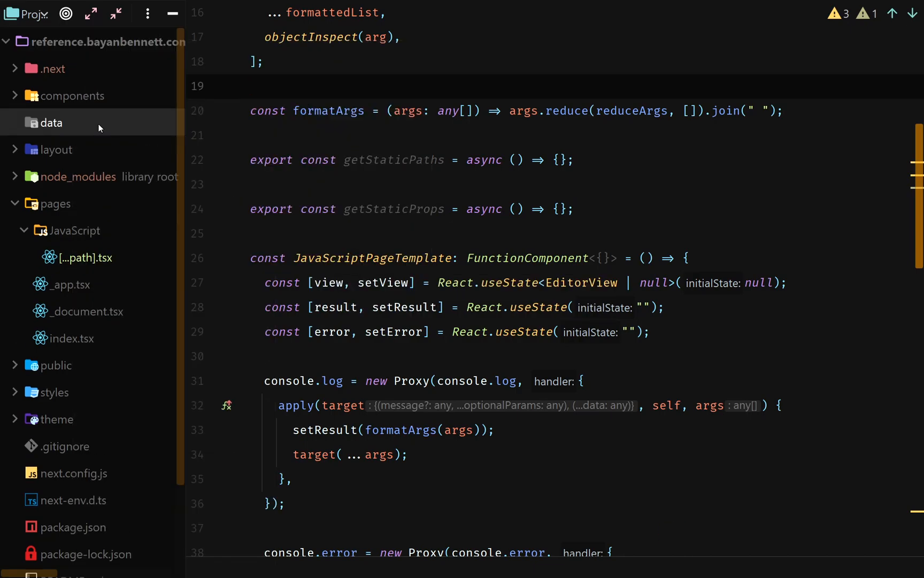
Step: Browse data/JavaScript snippets NaN.js and undefined.js, then view String.js
{"action": "left_click", "coordinate": [52, 122]}
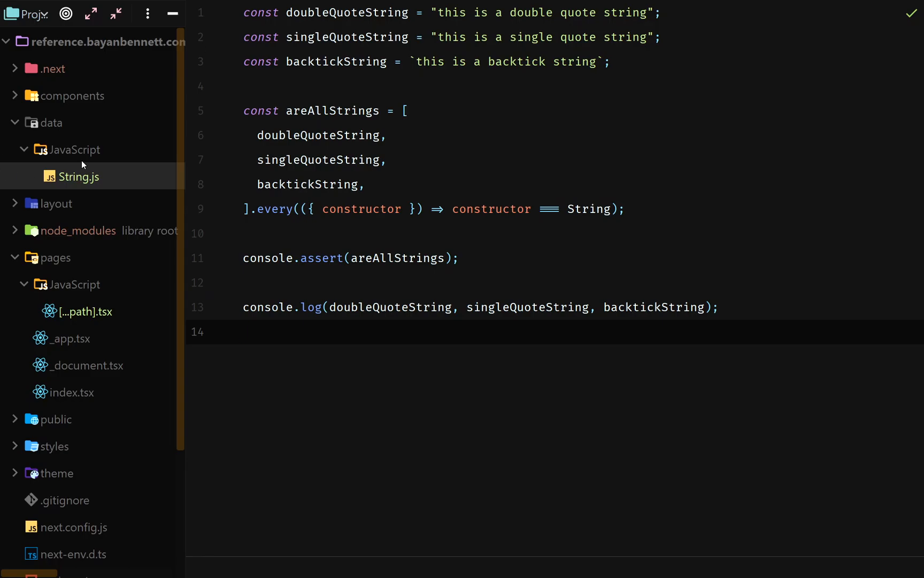
{"action": "mouse_move", "coordinate": [84, 152]}
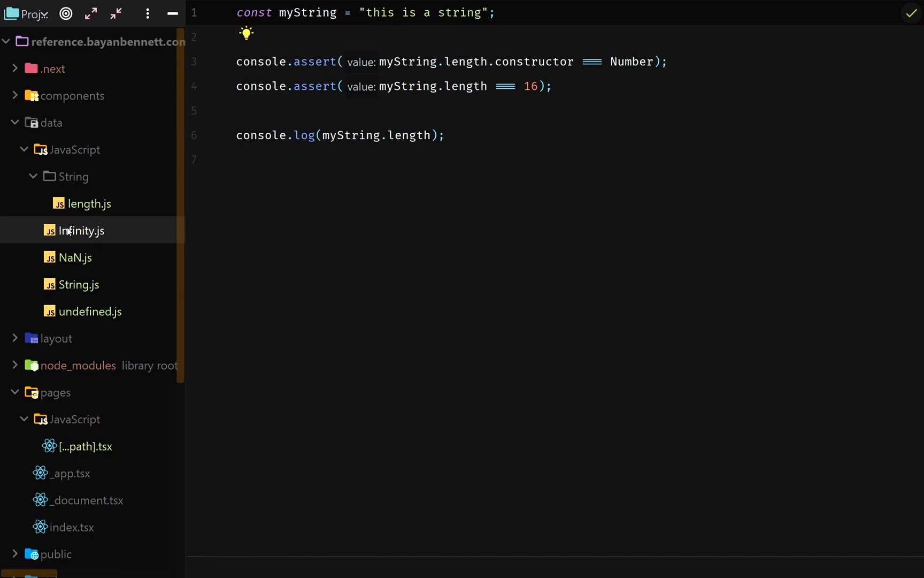
{"action": "left_click", "coordinate": [76, 256]}
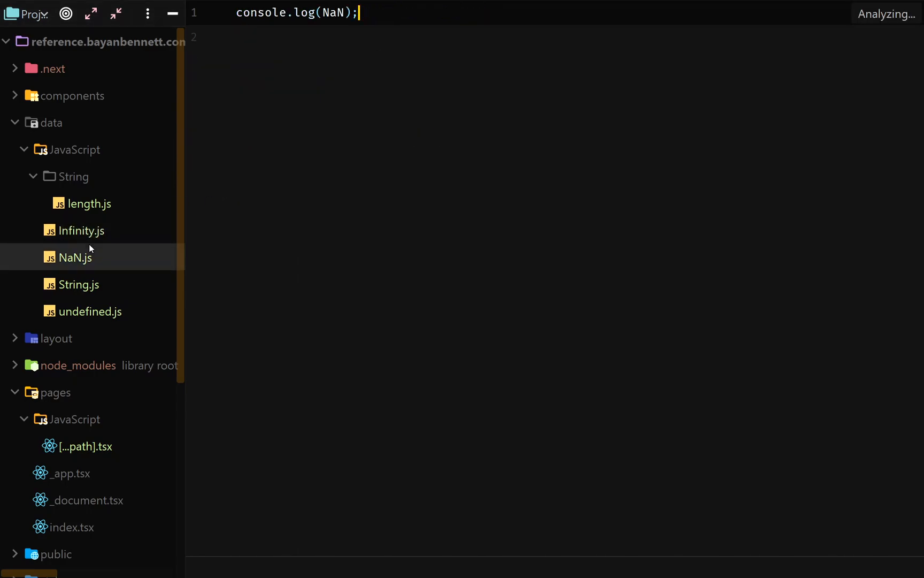
{"action": "left_click", "coordinate": [90, 311]}
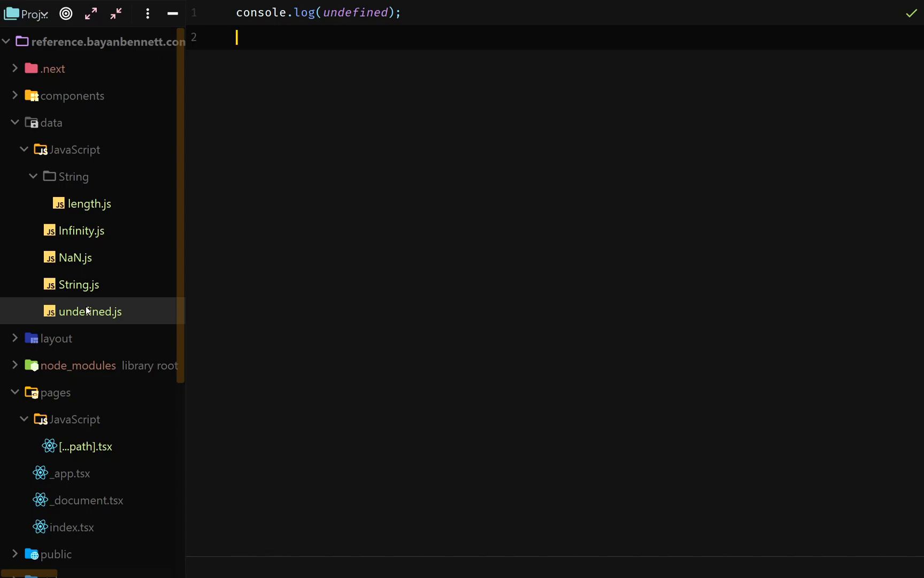
{"action": "left_click", "coordinate": [80, 284]}
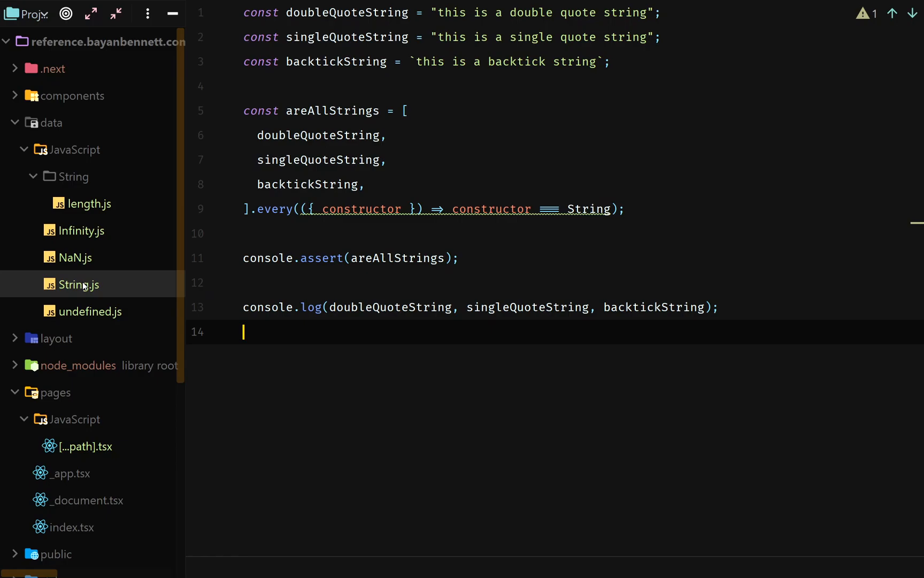
{"action": "mouse_move", "coordinate": [74, 303]}
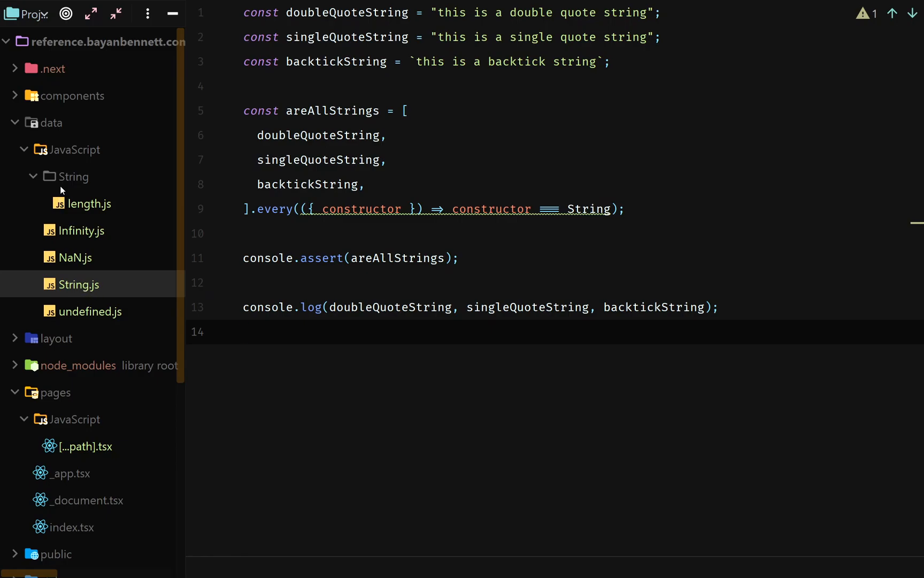
{"action": "mouse_move", "coordinate": [100, 207]}
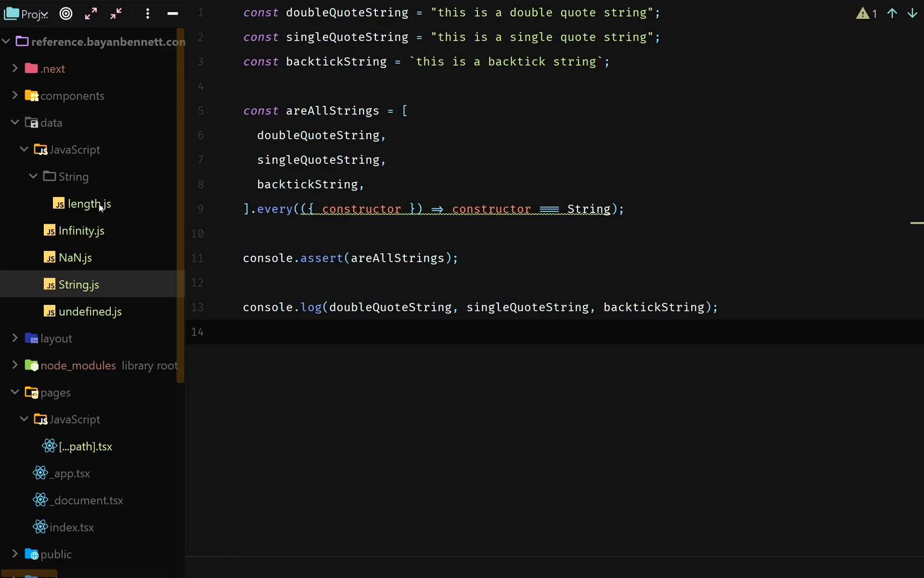
Step: Collapse and re-expand the String snippets folder, then return to the [...path].tsx editor
{"action": "left_click", "coordinate": [72, 177]}
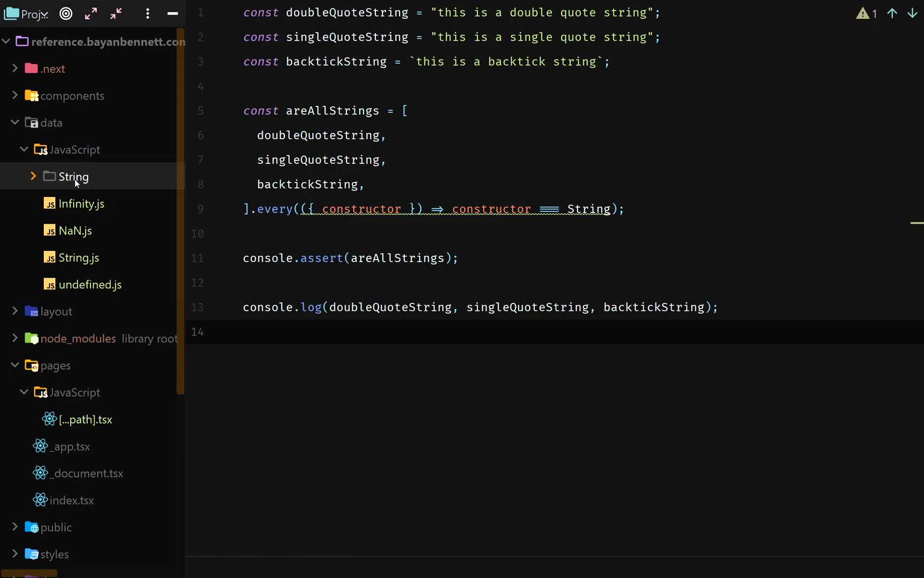
{"action": "left_click", "coordinate": [73, 176]}
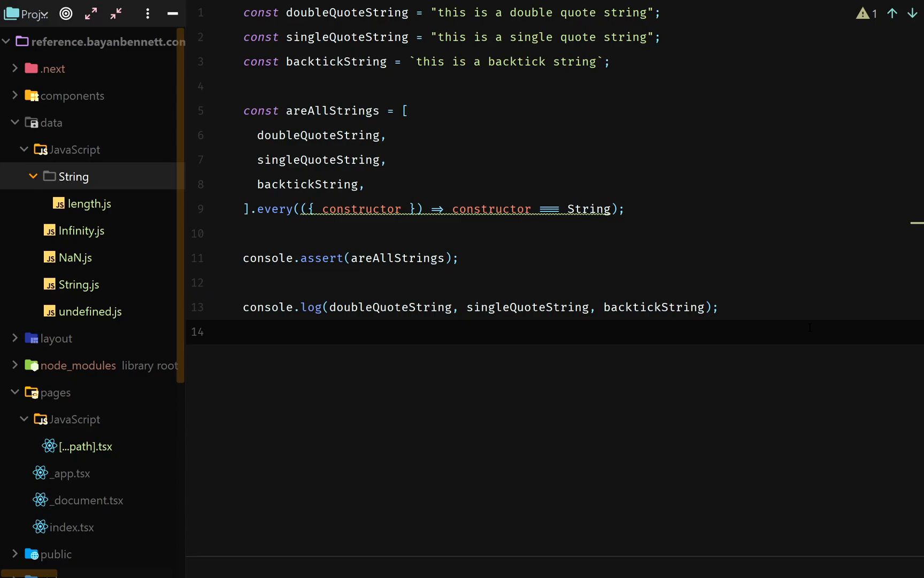
{"action": "left_click", "coordinate": [501, 61]}
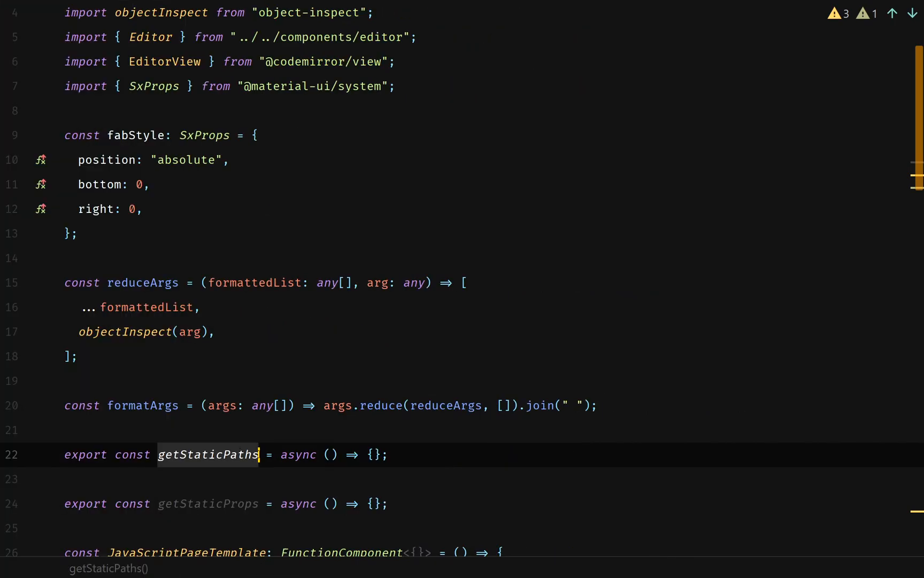
Step: Type getStaticPaths/getStaticProps with GetStaticPaths and GetStaticProps from next, and start a filePaths declaration
{"action": "type", "text": ": G"}
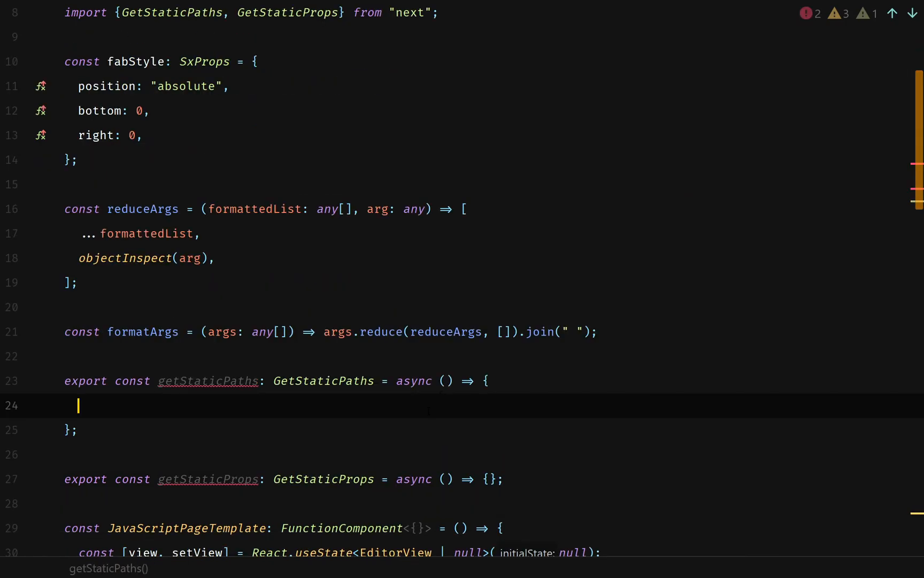
{"action": "type", "text": "const filePaths ="}
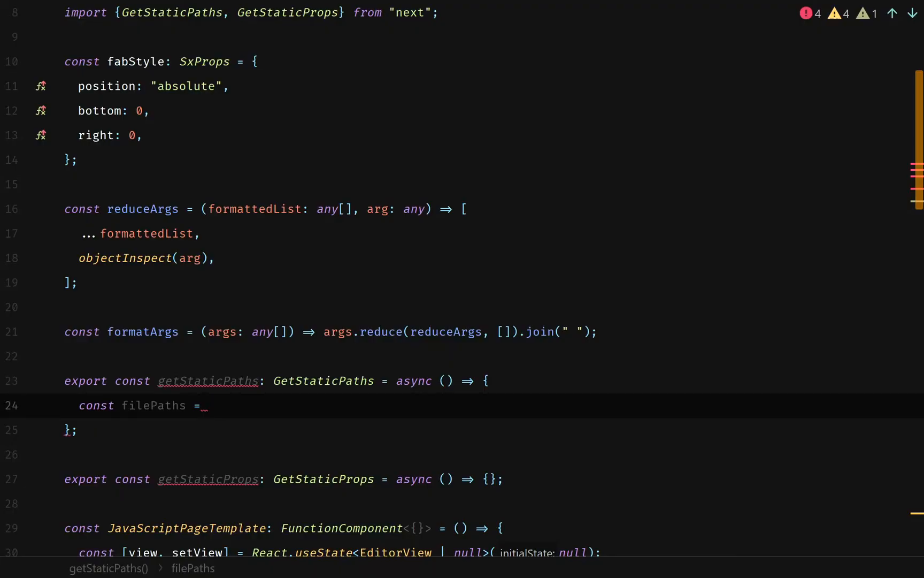
Step: Await globby("data/JavaScript/**/*", { onlyFiles: true }) into filePaths
{"action": "type", "text": "await globby()"}
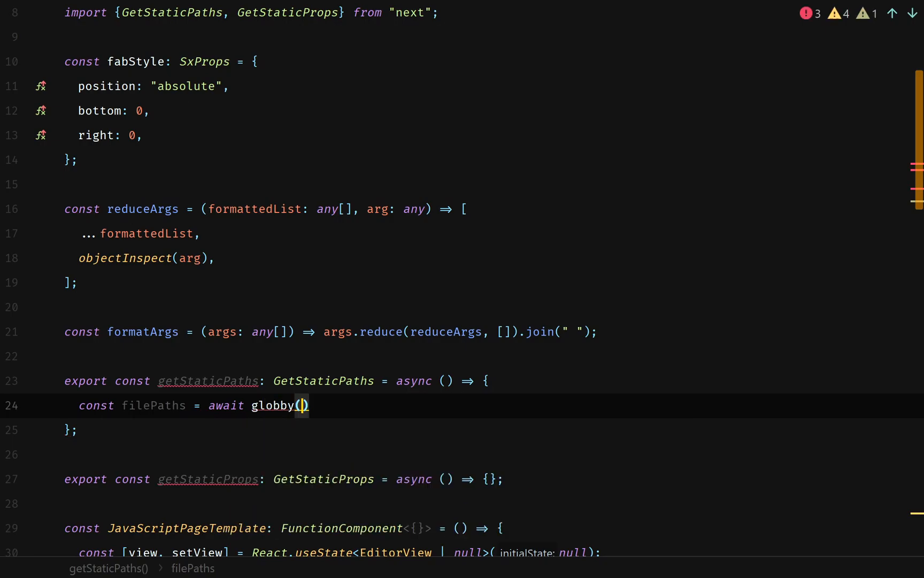
{"action": "type", "text": "\"\""}
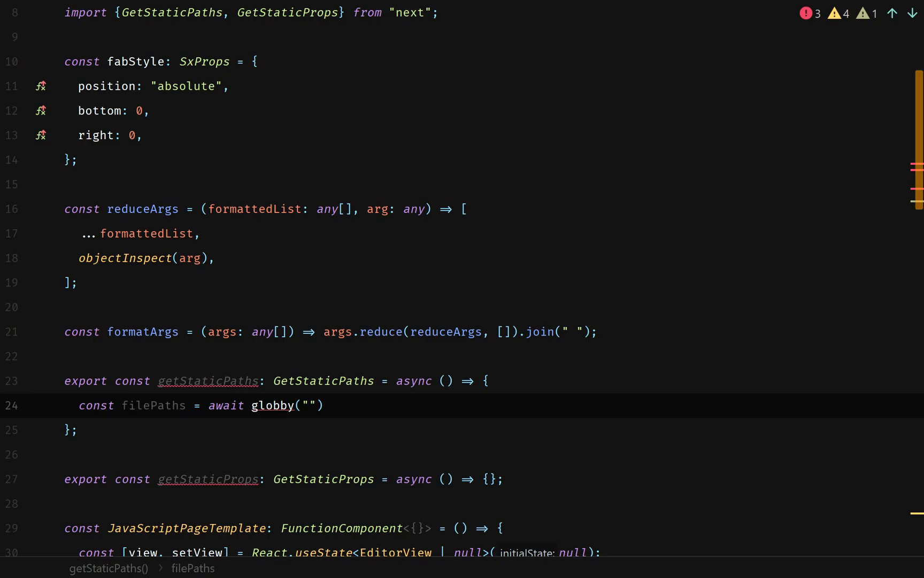
{"action": "type", "text": "data/JavaScript/**/*"}
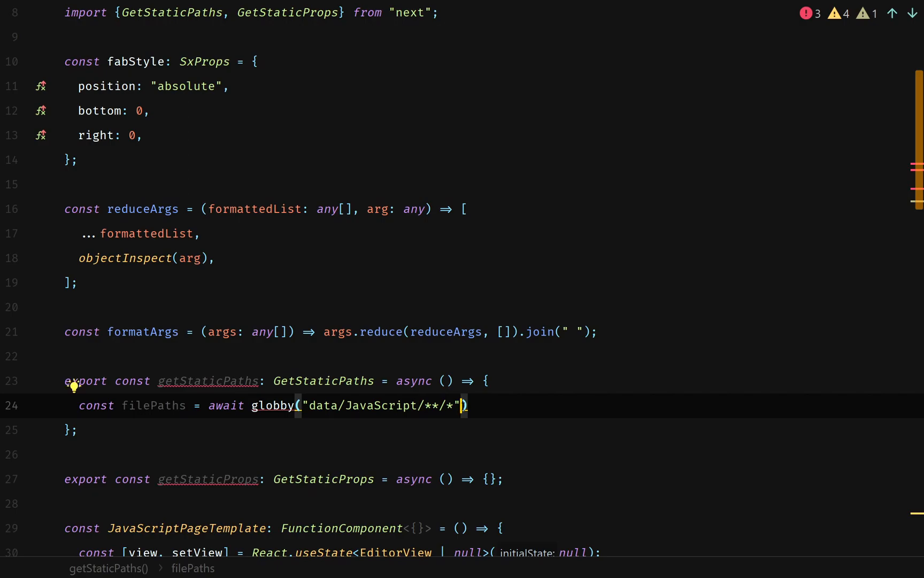
{"action": "type", "text": ", {"}
{"action": "type", "text": "onlyFiles: true"}
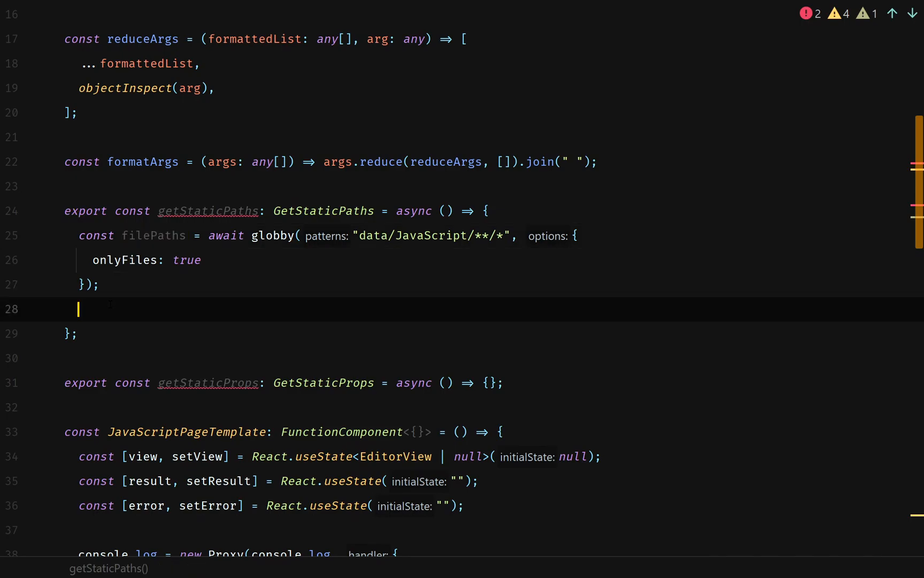
Step: Map filePaths into paths by replacing /\.js$/ with "" and begin the return statement
{"action": "type", "text": "const paths = filePaths.map((filePath) => {"}
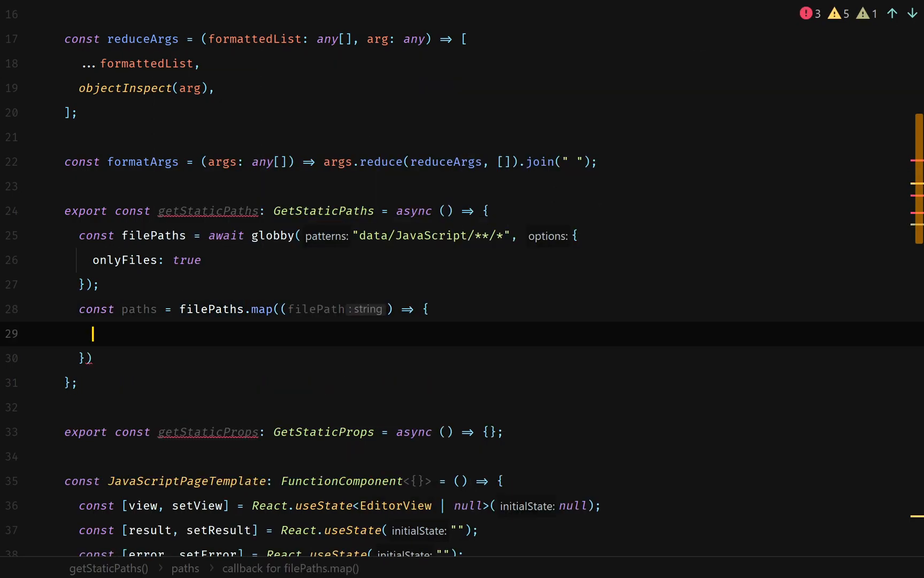
{"action": "type", "text": "const filePathWithoutExtension = filePath.replace(/\\.js$/, \"\");"}
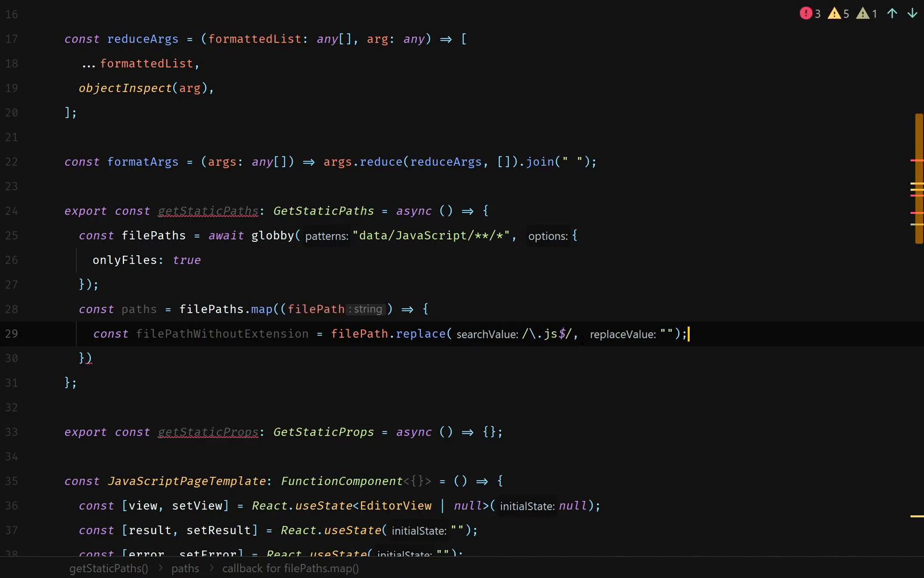
{"action": "type", "text": "return filePathWithoutExtension;"}
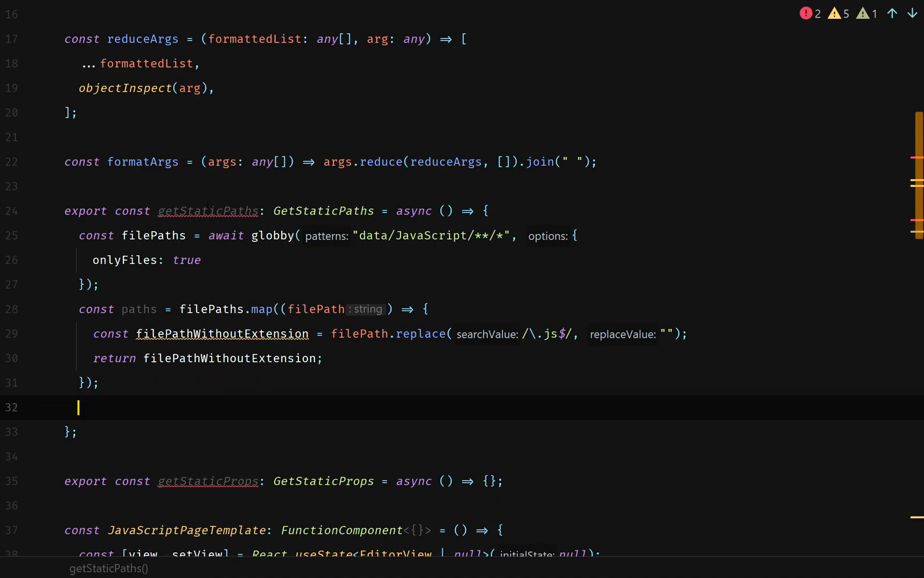
{"action": "type", "text": "return { paths, fallback: false };"}
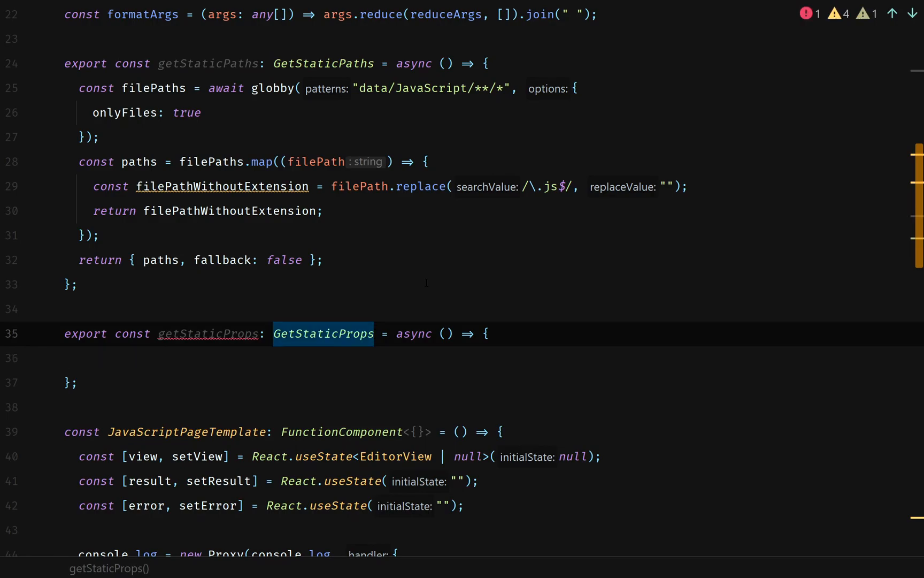
Step: Declare type JavaScriptPageTemplateProps = {} and use it as the generic for GetStaticProps and FunctionComponent
{"action": "type", "text": "<>"}
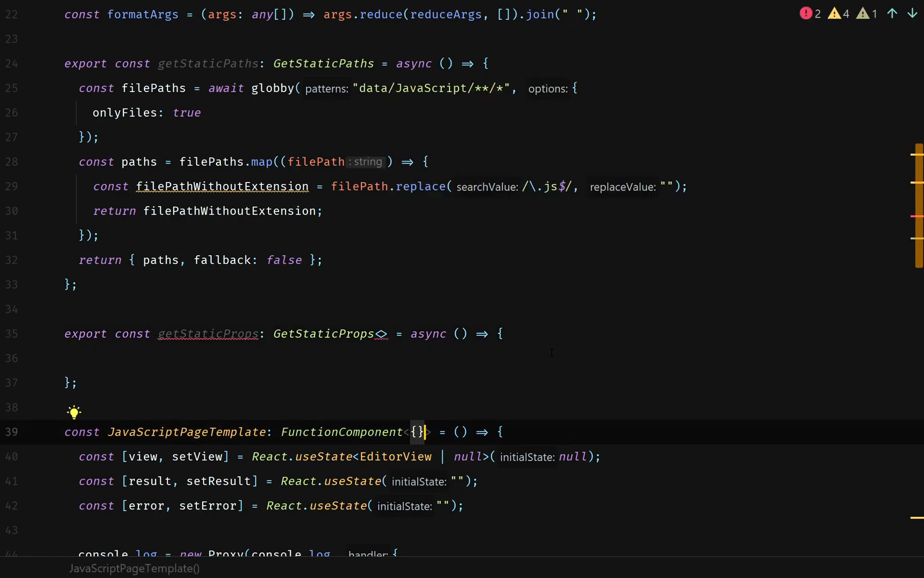
{"action": "type", "text": "type JavascriptPageTemplateProps = {"}
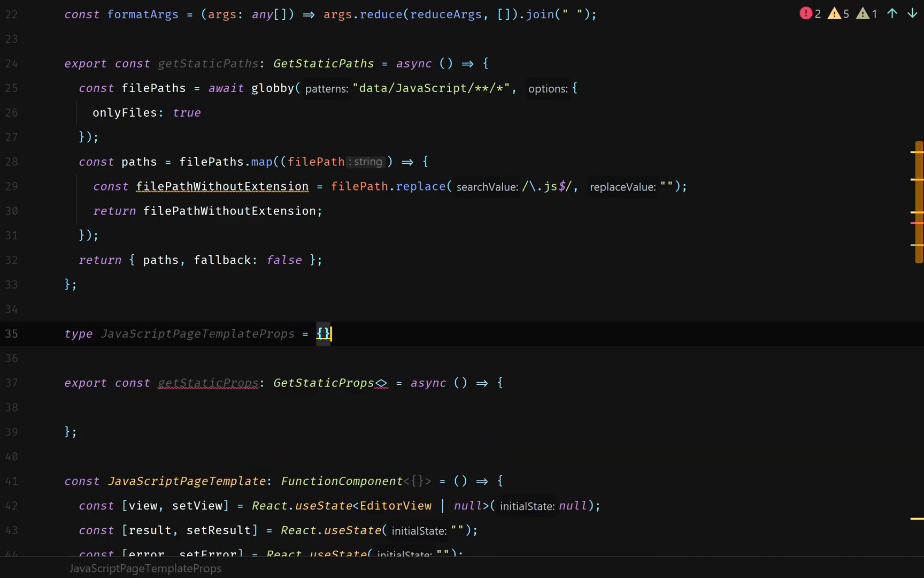
{"action": "type", "text": ";"}
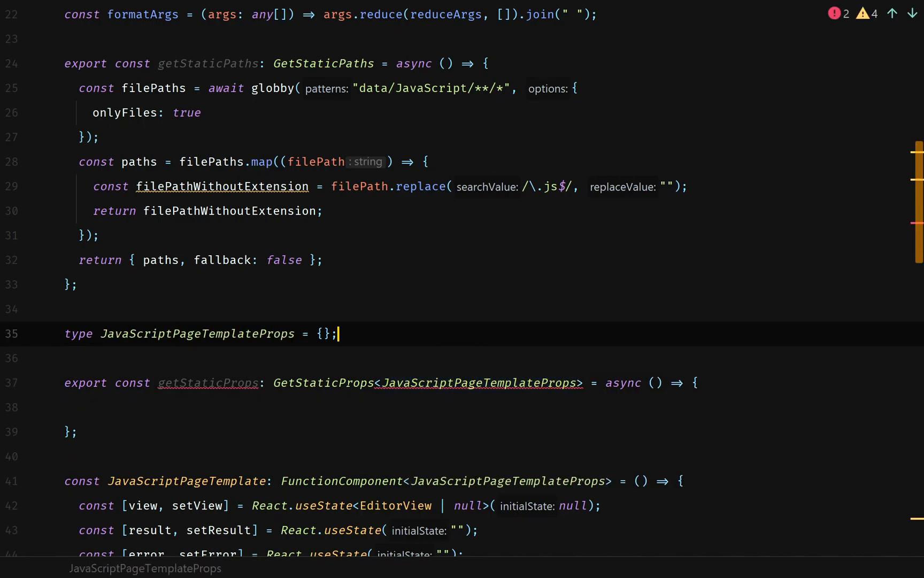
{"action": "double_click", "coordinate": [195, 333]}
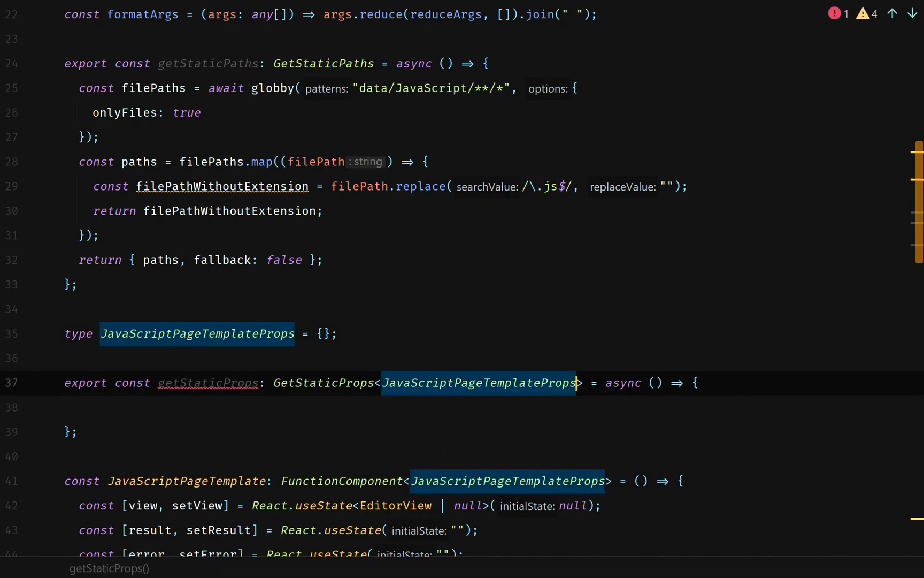
Step: Add a second GetStaticProps type argument { path: string[] } and start destructuring the params
{"action": "type", "text": ", {"}
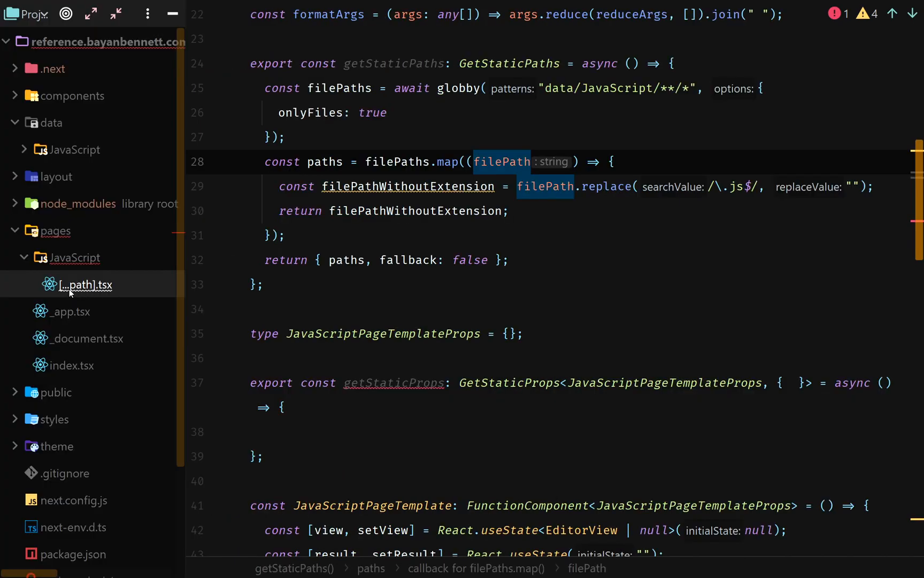
{"action": "mouse_move", "coordinate": [718, 354]}
{"action": "type", "text": "path: string[]"}
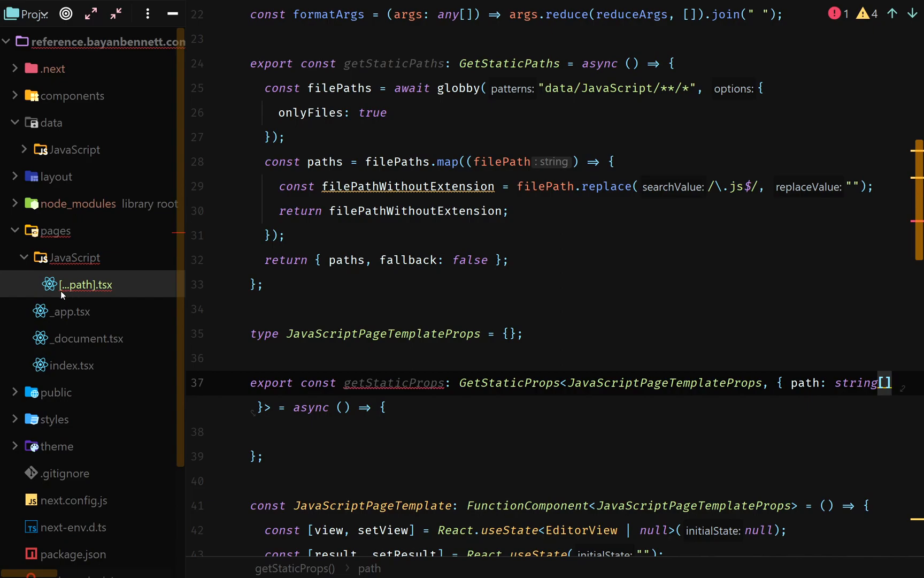
{"action": "mouse_move", "coordinate": [84, 295]}
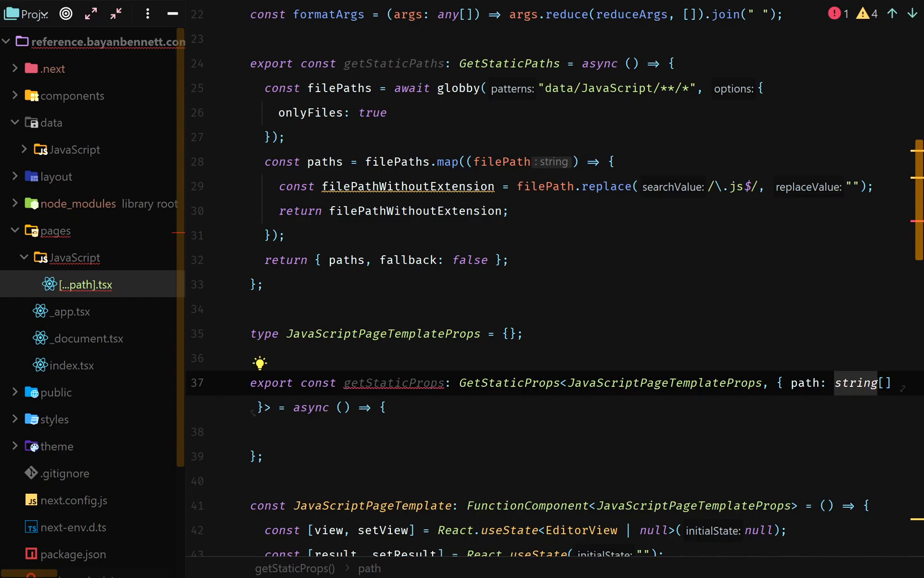
{"action": "mouse_move", "coordinate": [62, 324]}
{"action": "type", "text": "{ "}
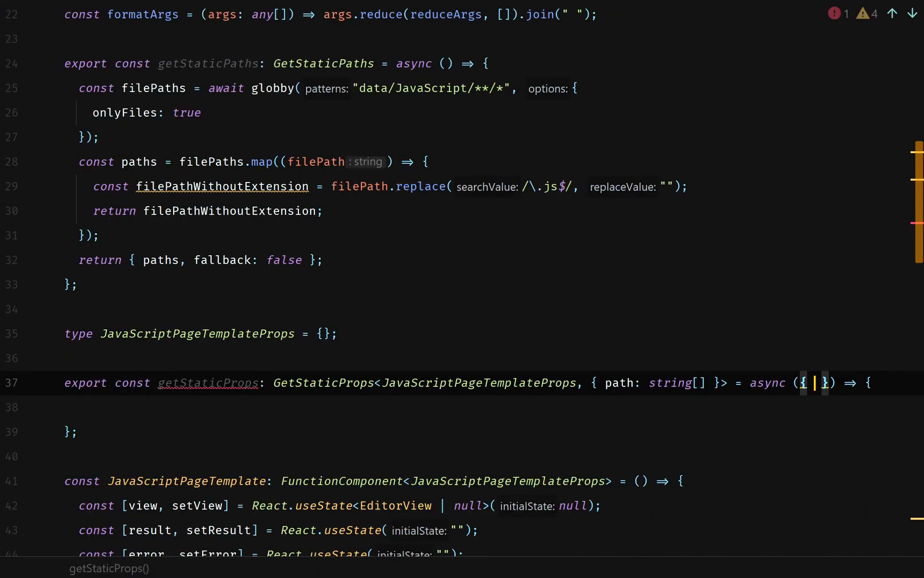
{"action": "type", "text": "params"}
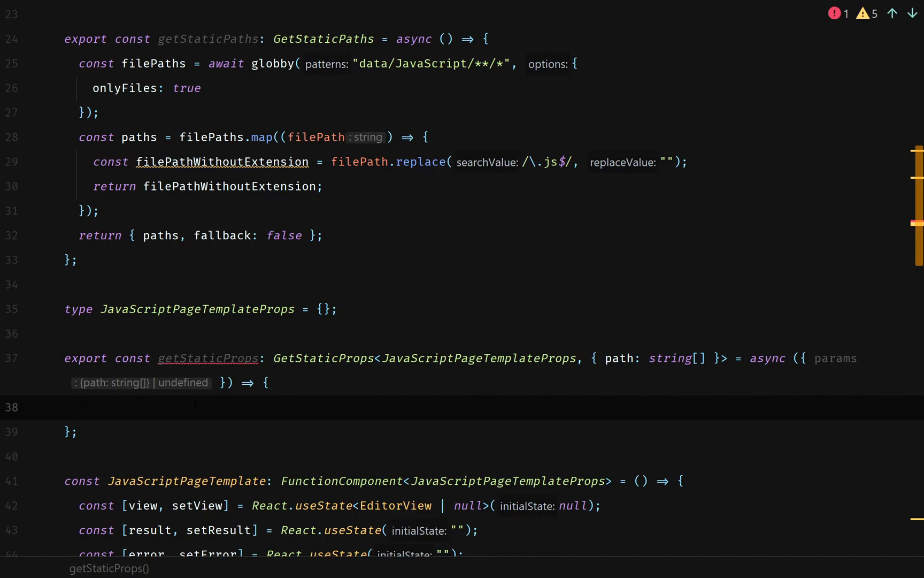
Step: Return { notFound: true } when params is undefined, then destructure path from params
{"action": "type", "text": "if(typeof params === \"undefined\") return"}
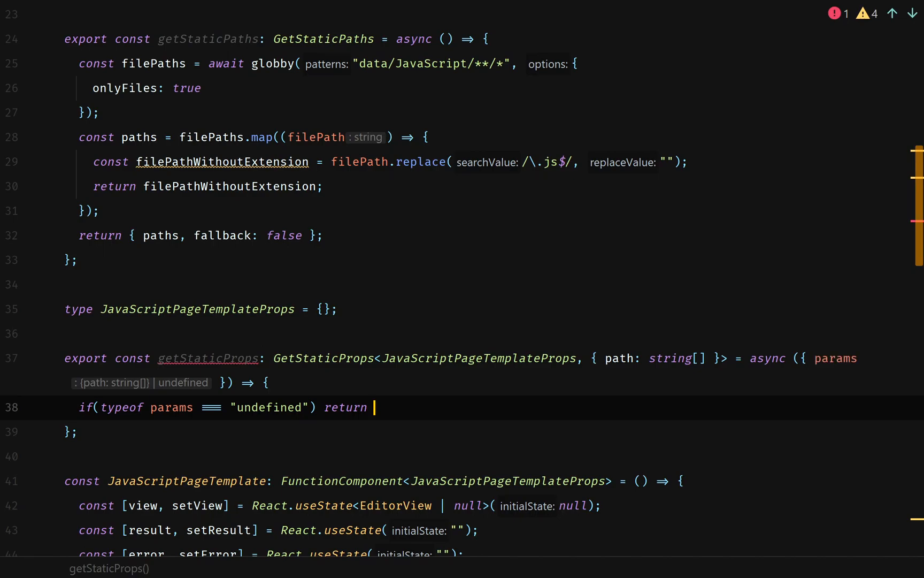
{"action": "type", "text": "{ not"}
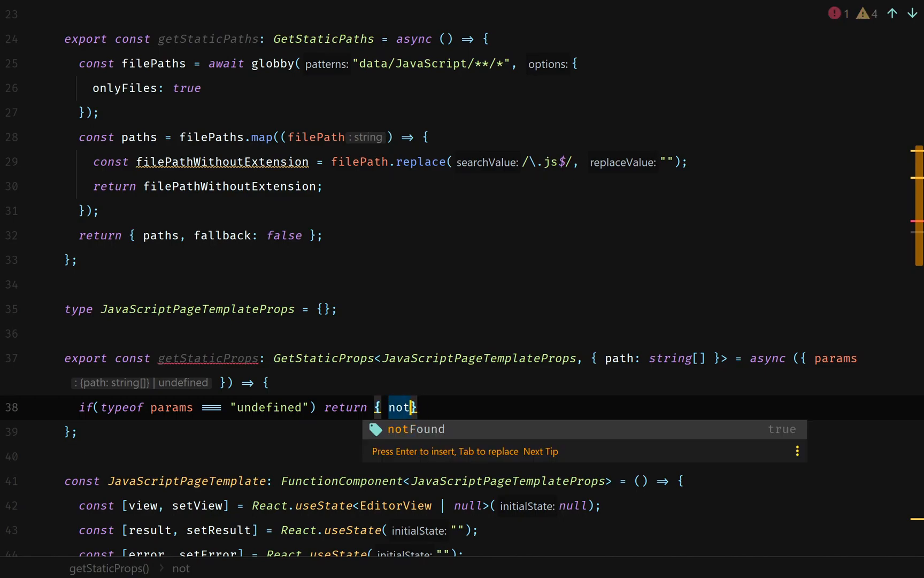
{"action": "key", "text": "Tab"}
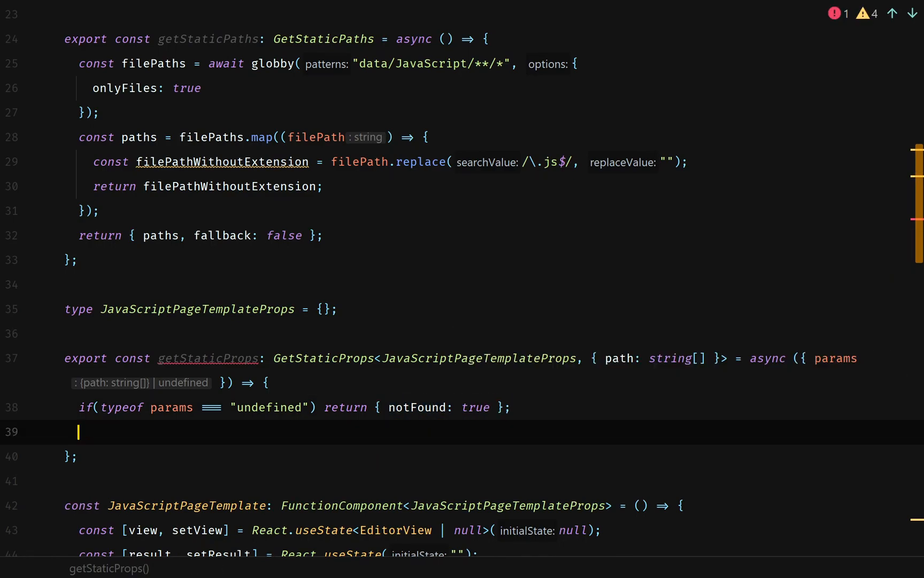
{"action": "type", "text": "const { path } = params;"}
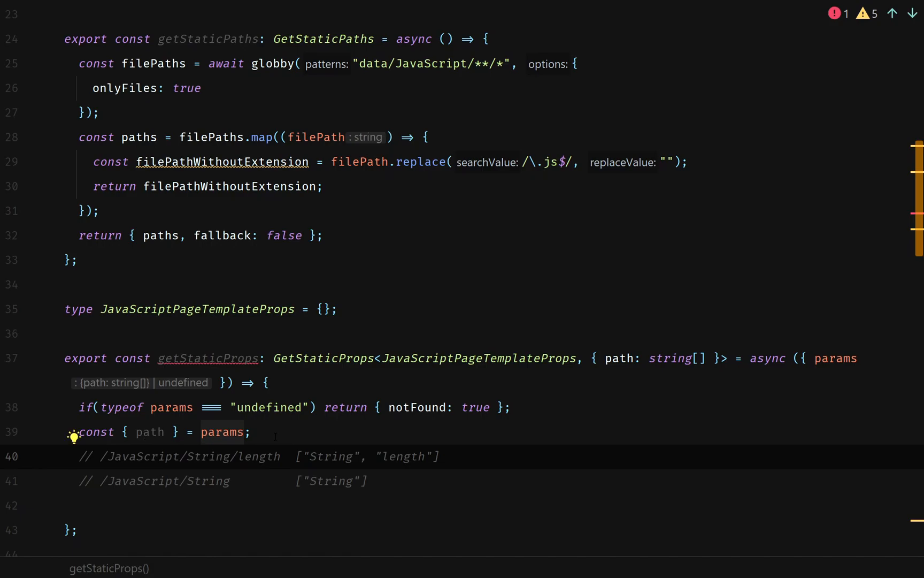
Step: Derive fileName as path[path.length - 1] below the example comments
{"action": "double_click", "coordinate": [331, 456]}
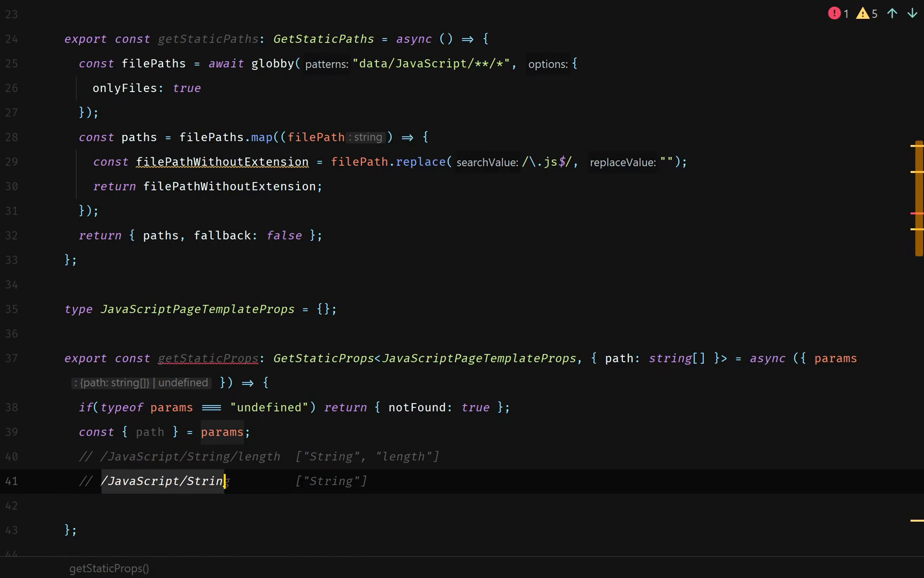
{"action": "key", "text": "Enter"}
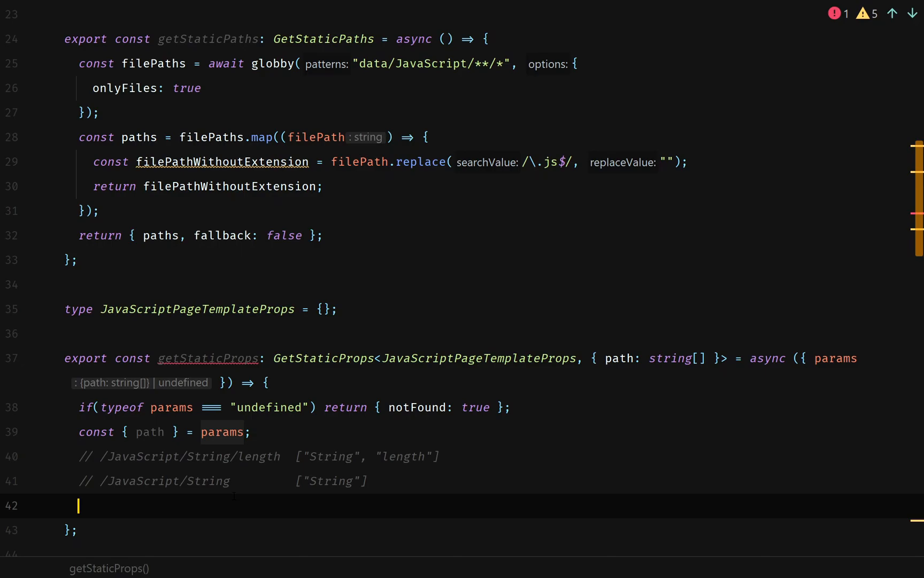
{"action": "type", "text": "const fileName = path[path.length]"}
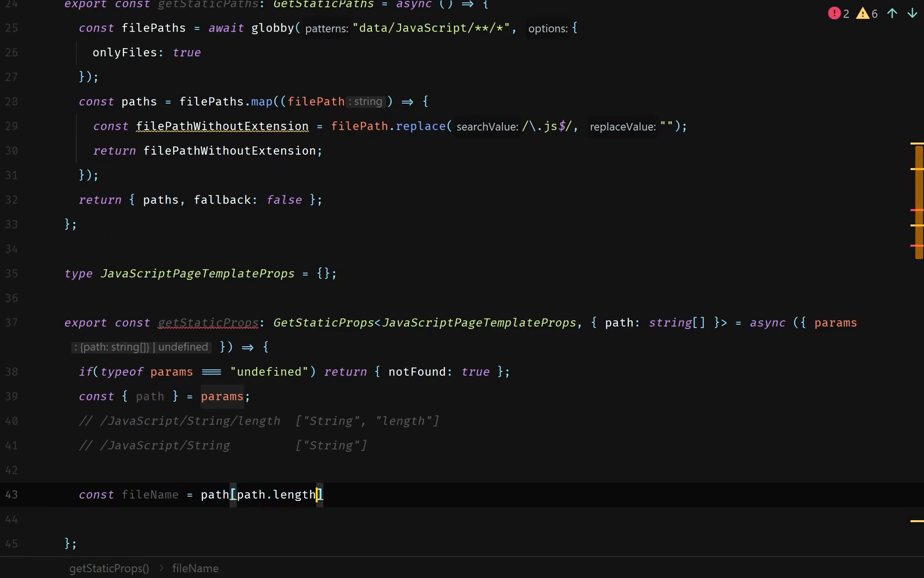
{"action": "type", "text": "- 1"}
{"action": "left_click", "coordinate": [483, 517]}
{"action": "type", "text": "const folder = path.slice(0, path.length - 1);"}
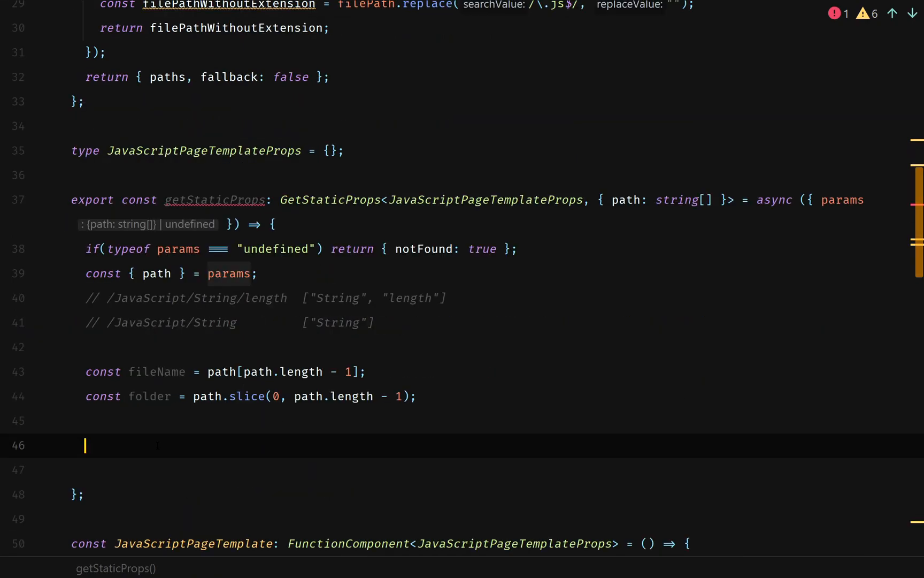
Step: Start const initialCode = await fs.readFile(resolve())
{"action": "type", "text": "const initialCode = await"}
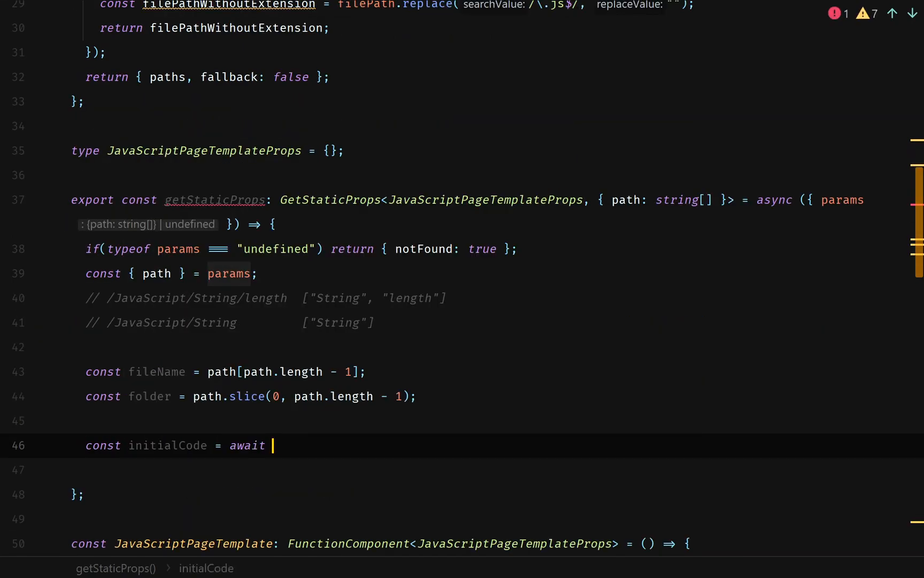
{"action": "type", "text": "fs.readFile(resolve()"}
{"action": "type", "text": "onlyFiles: true"}
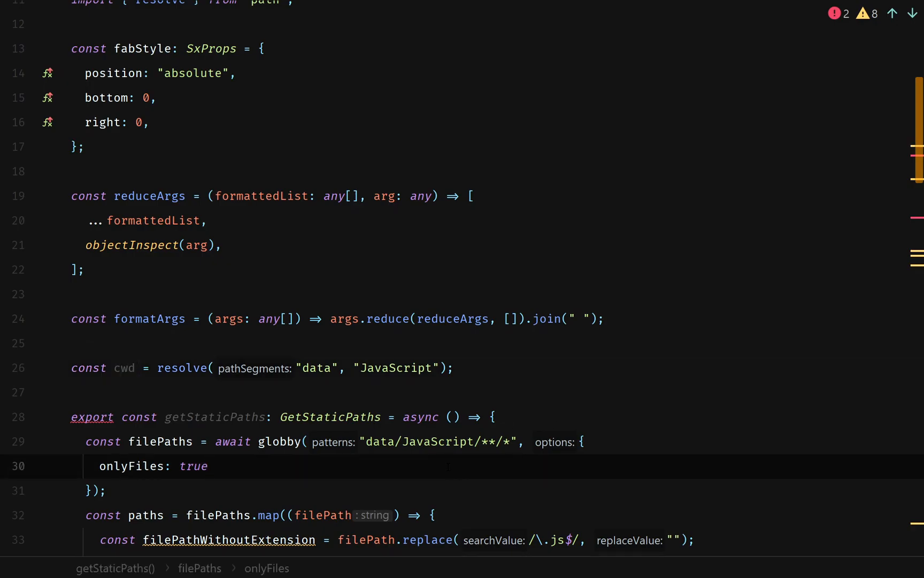
Step: Add cwd to the globby options and begin resolve(cwd, …) for the snippet path
{"action": "type", "text": "c"}
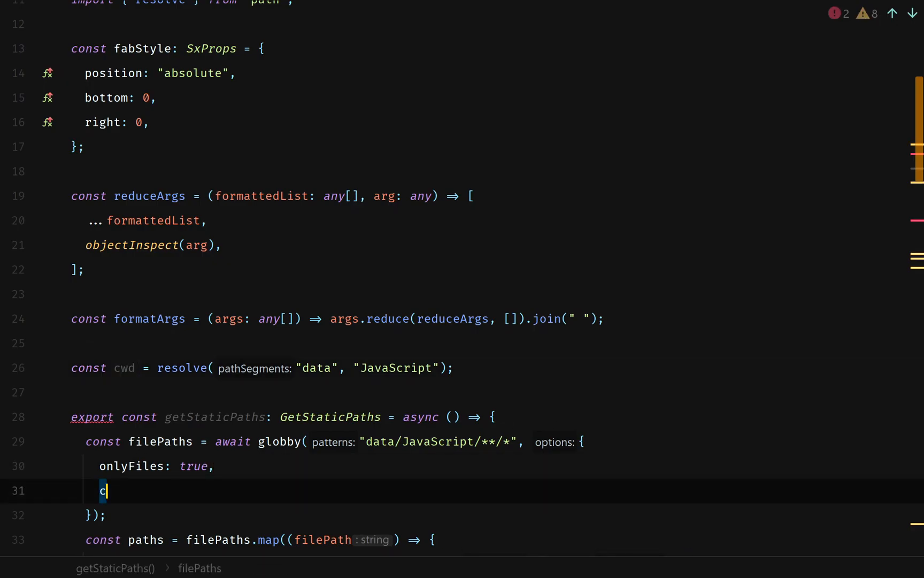
{"action": "type", "text": "wd"}
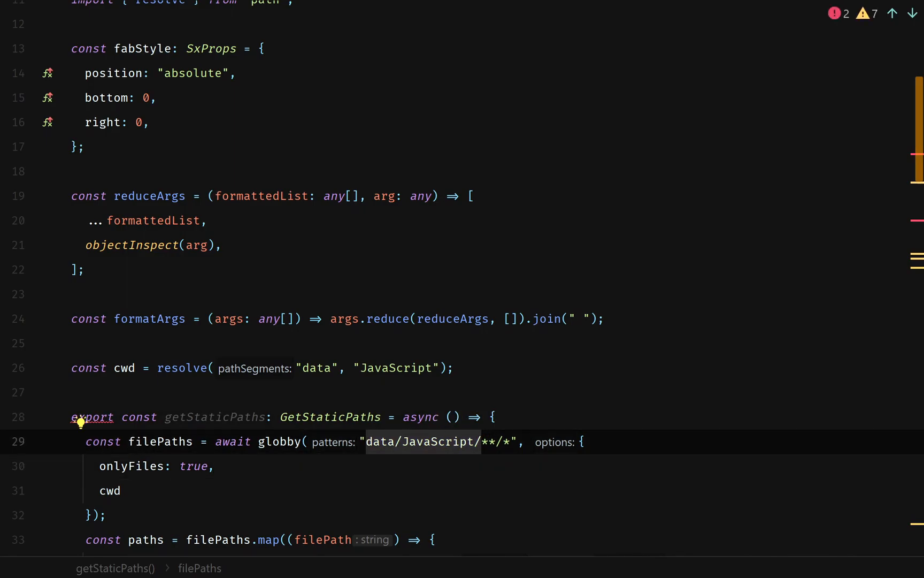
{"action": "scroll", "scroll_direction": "down", "scroll_amount": 3}
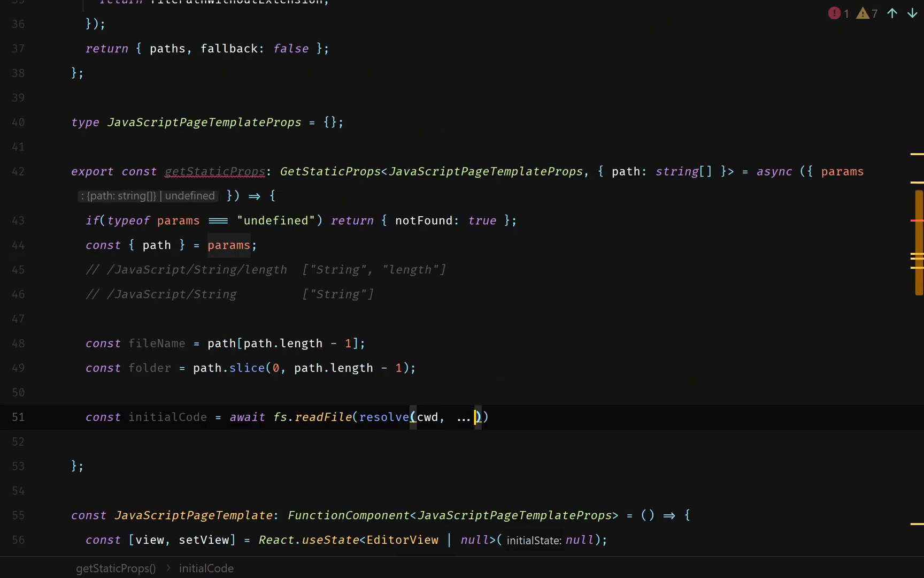
Step: Read resolve(cwd, ...folder, `${fileName}.js`) with "utf-8" encoding into initialCode
{"action": "type", "text": "folder, `$file`"}
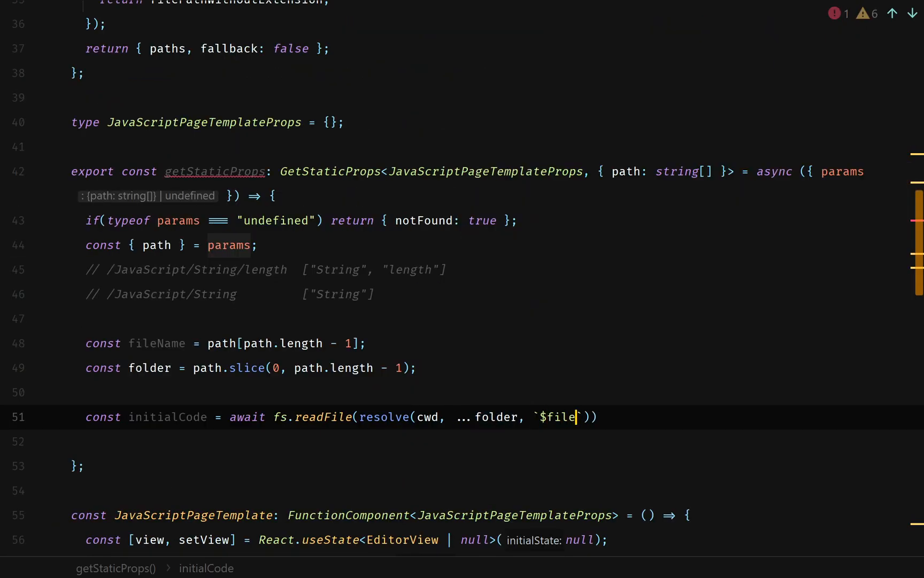
{"action": "type", "text": "{fileName}.js"}
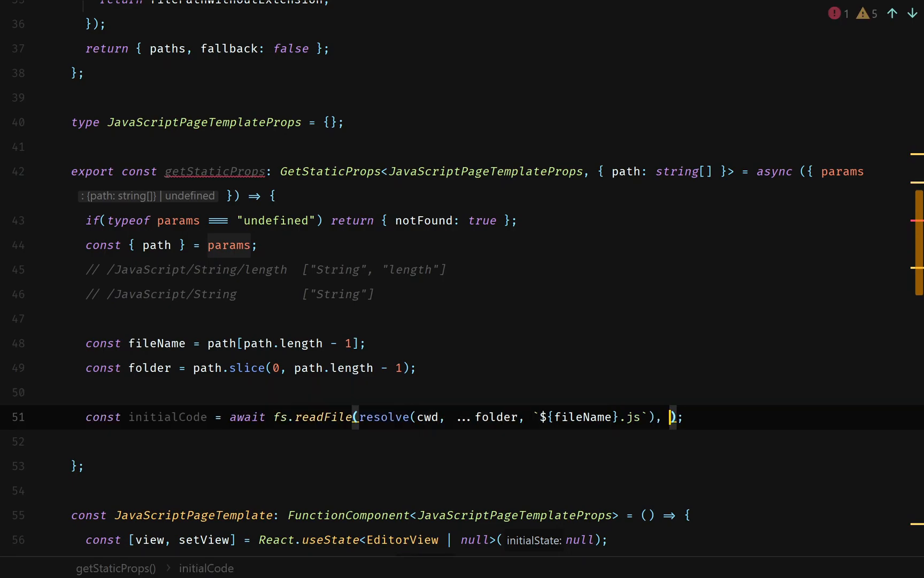
{"action": "type", "text": "options: \"u\""}
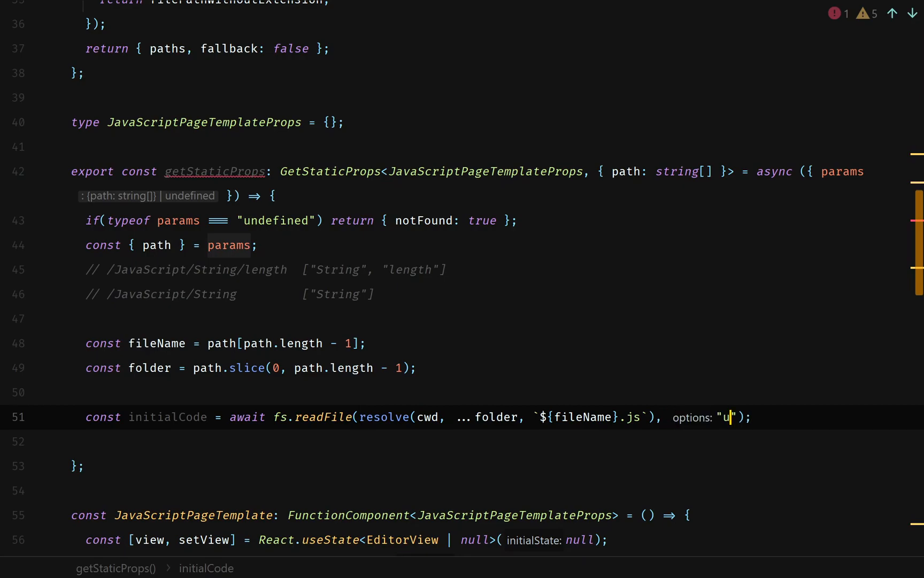
{"action": "type", "text": "tf-8"}
{"action": "left_click", "coordinate": [487, 441]}
{"action": "type", "text": "const { props: { "}
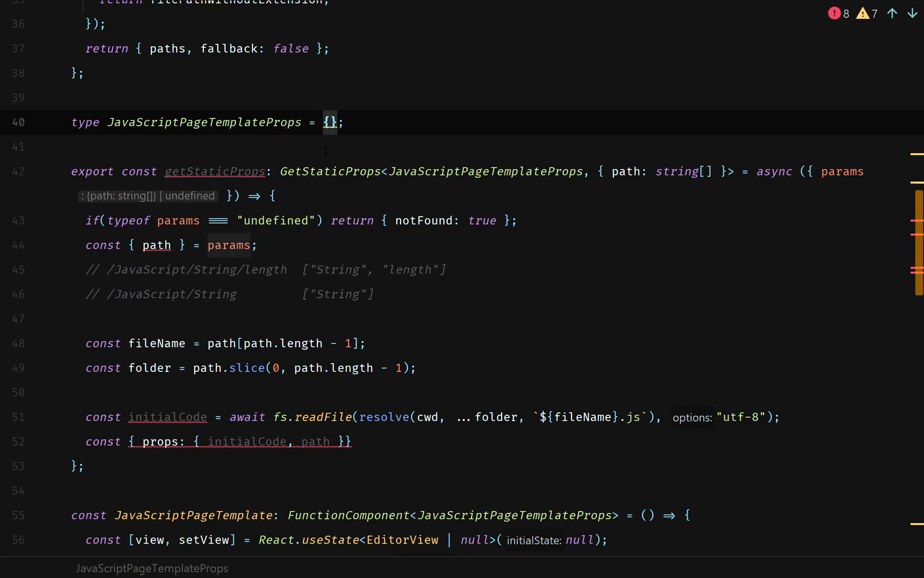
Step: Declare JavaScriptPageTemplateProps as initialCode: string and path: string[]
{"action": "type", "text": "initialCode, path"}
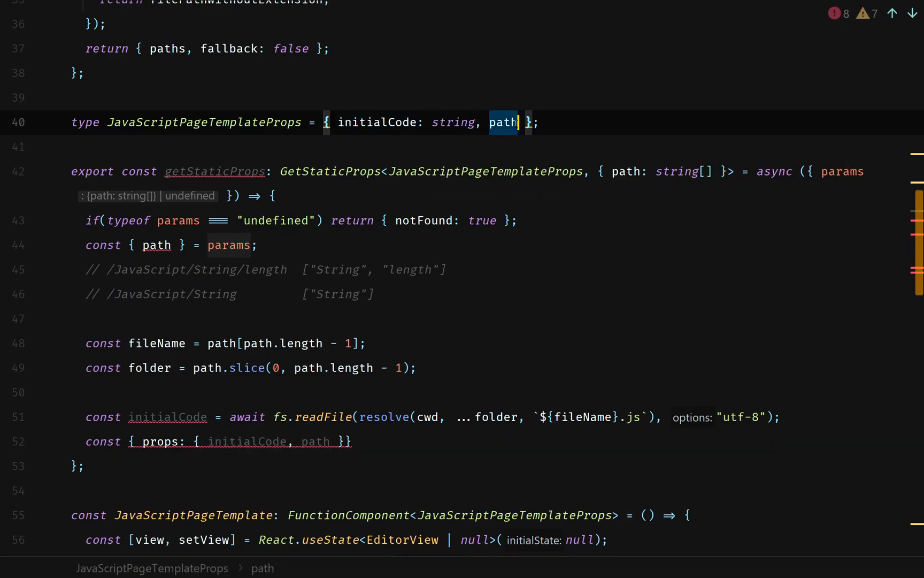
{"action": "type", "text": ": string["}
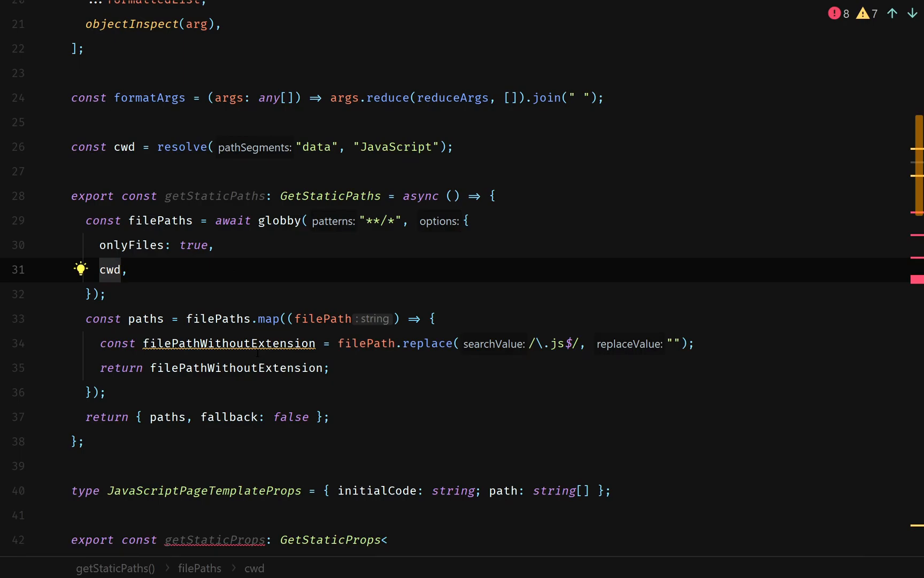
Step: Rewrite the getStaticPaths map callback to return `/JavaScript/${...}` paths
{"action": "left_click", "coordinate": [699, 343]}
{"action": "type", "text": "return `/JavaScript/${}`;"}
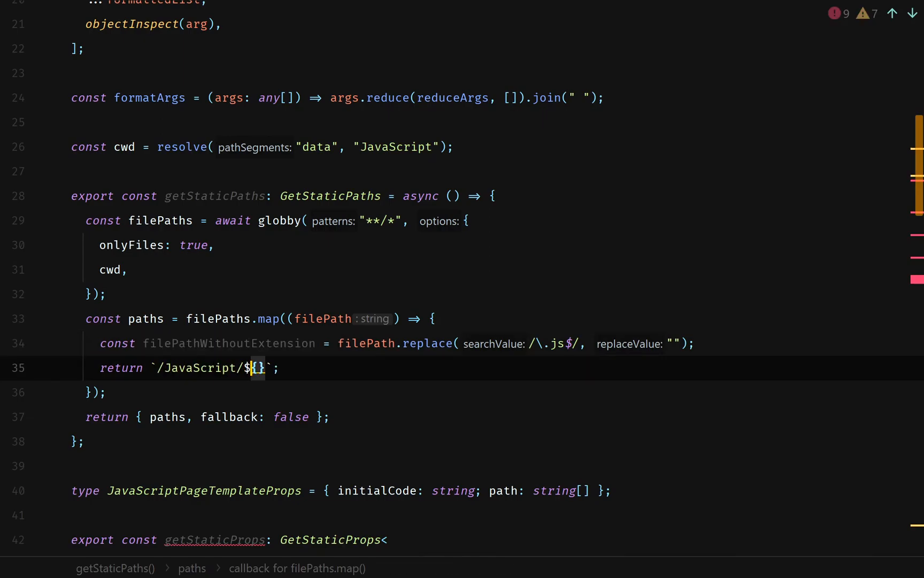
{"action": "scroll", "scroll_direction": "down", "scroll_amount": 3}
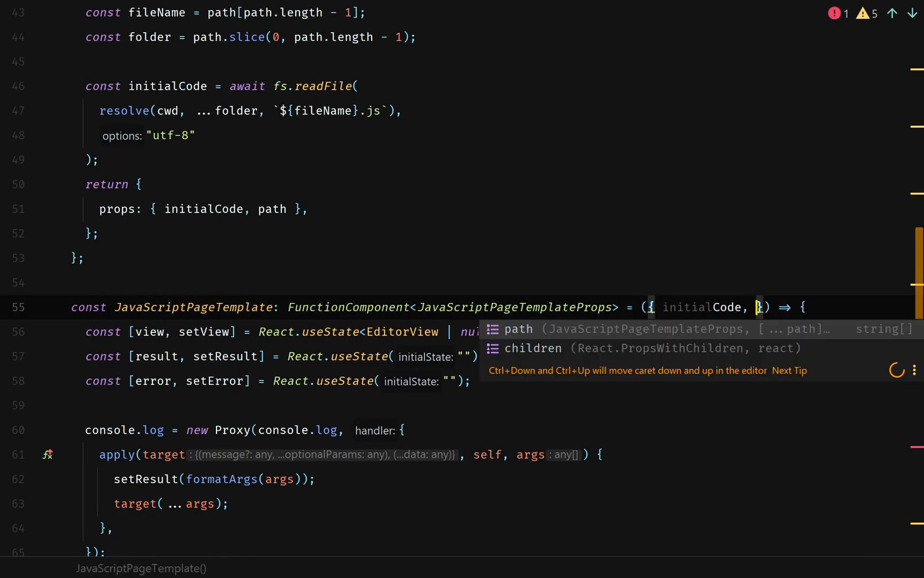
Step: Render {path.join(" ")} in the h1 heading and select initialCode to reuse in EditorProps
{"action": "scroll", "scroll_direction": "down", "scroll_amount": 3}
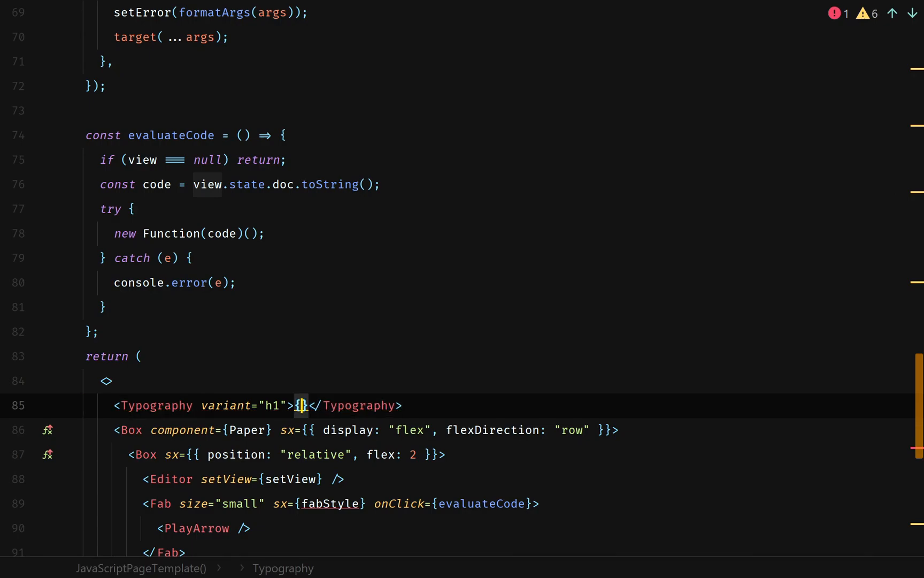
{"action": "type", "text": "path.join(\" \")"}
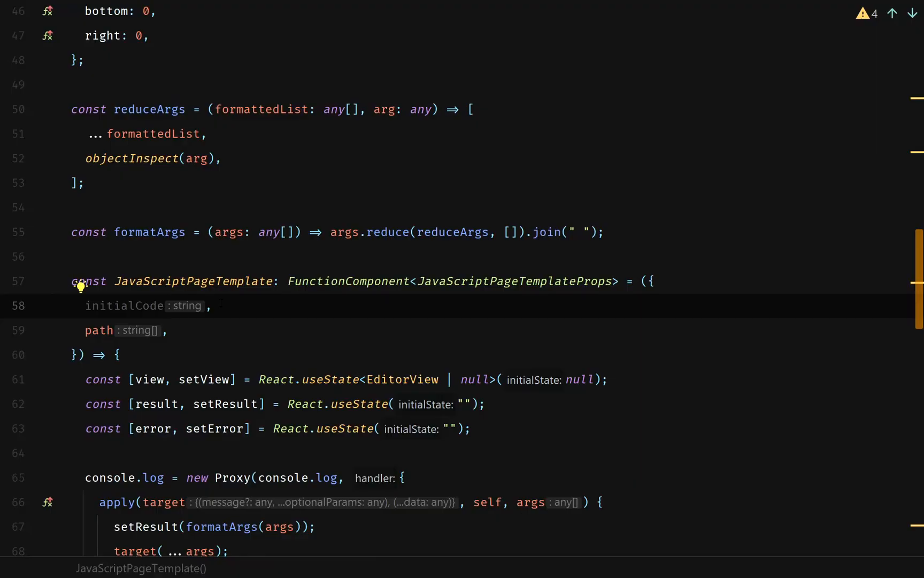
{"action": "double_click", "coordinate": [124, 305]}
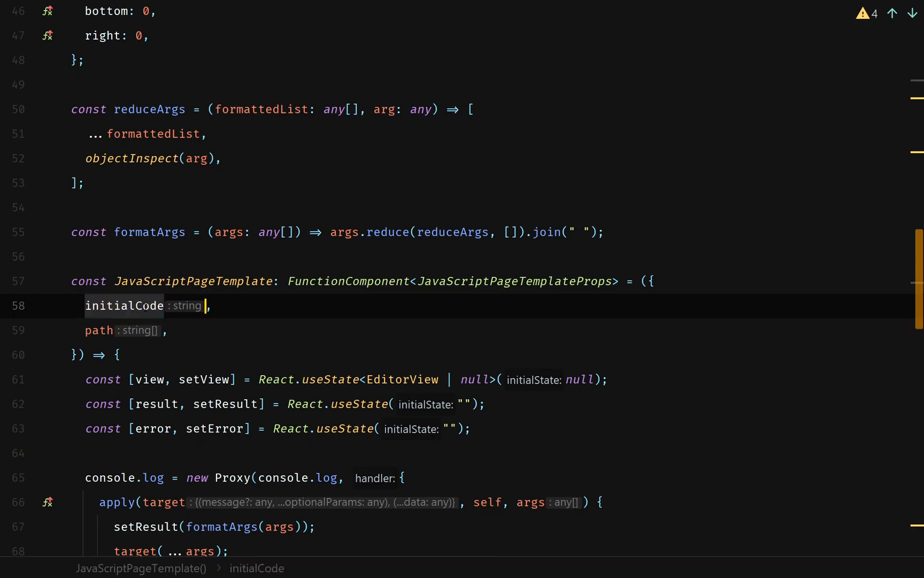
{"action": "scroll", "scroll_direction": "down", "scroll_amount": 3}
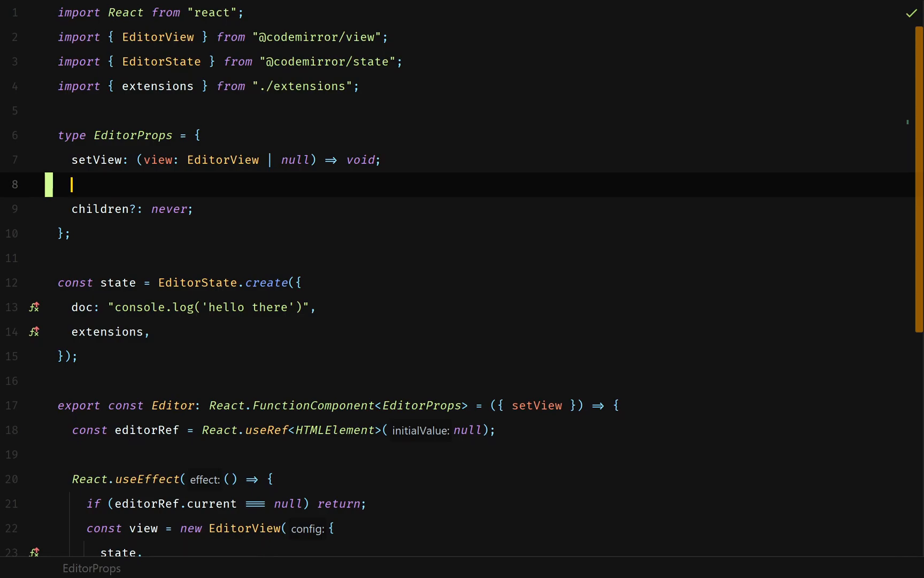
Step: Add initialCode: string; to EditorProps and use it as the editor state's starting doc
{"action": "type", "text": "i"}
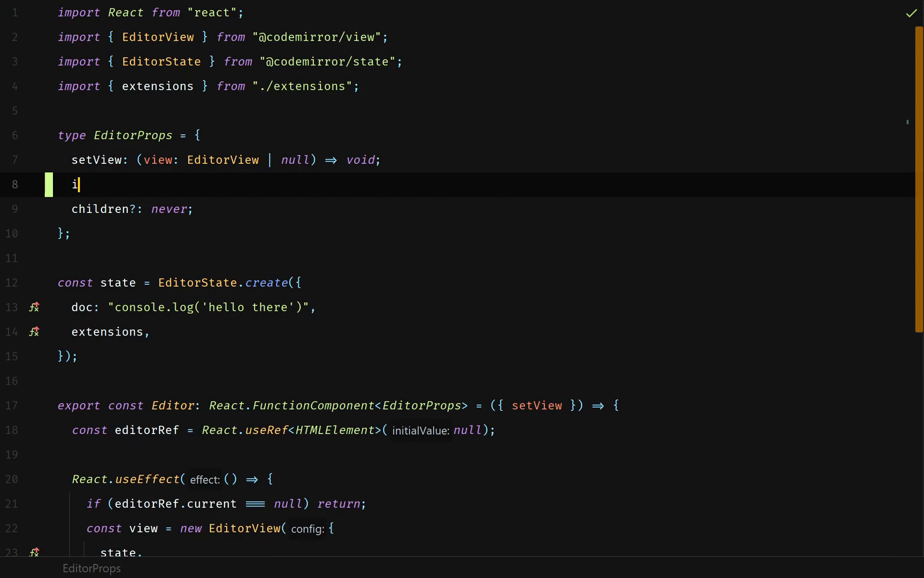
{"action": "type", "text": "nitialCode: string;"}
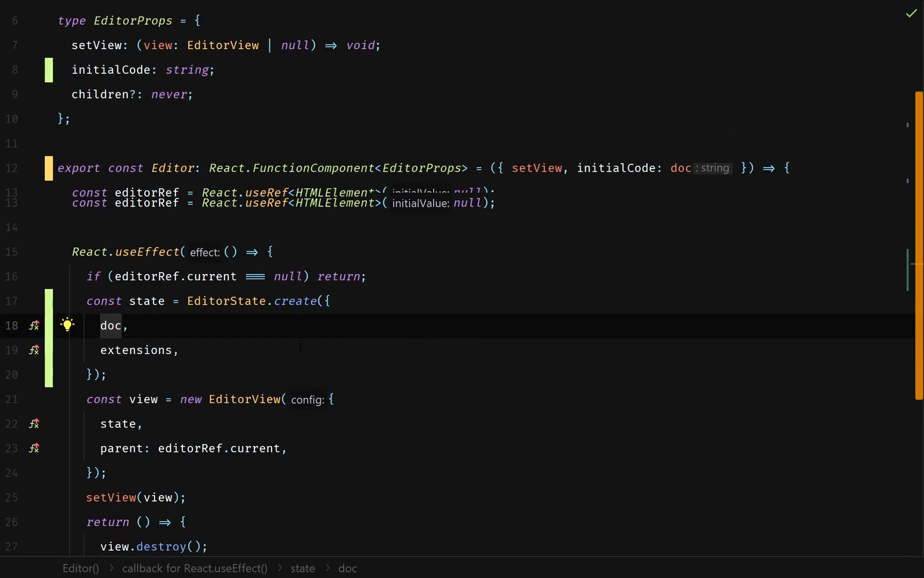
{"action": "scroll", "scroll_direction": "down", "scroll_amount": 3}
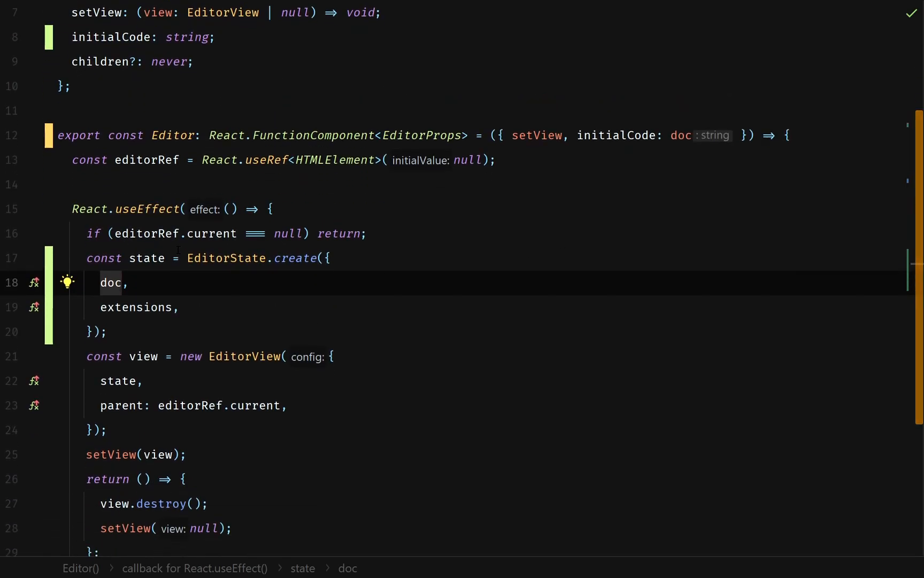
{"action": "scroll", "scroll_direction": "down", "scroll_amount": 3}
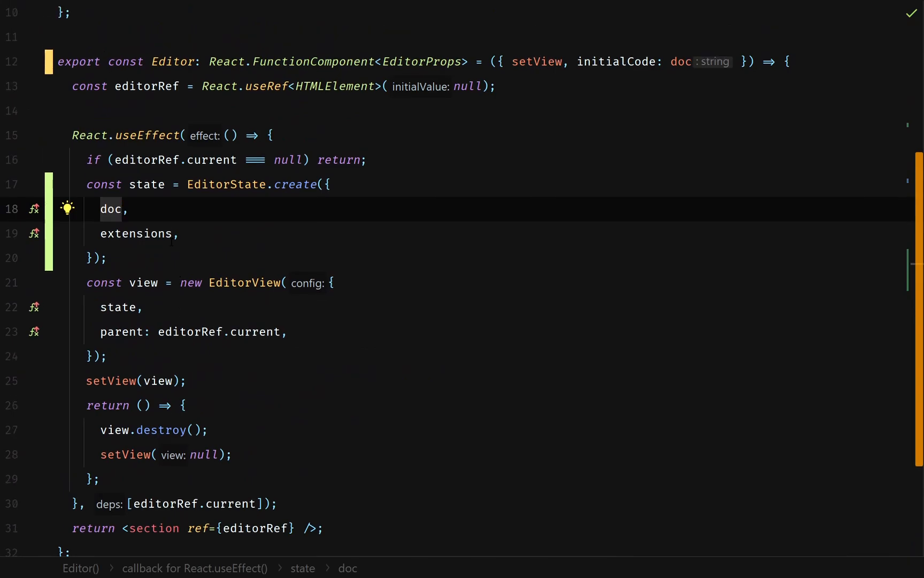